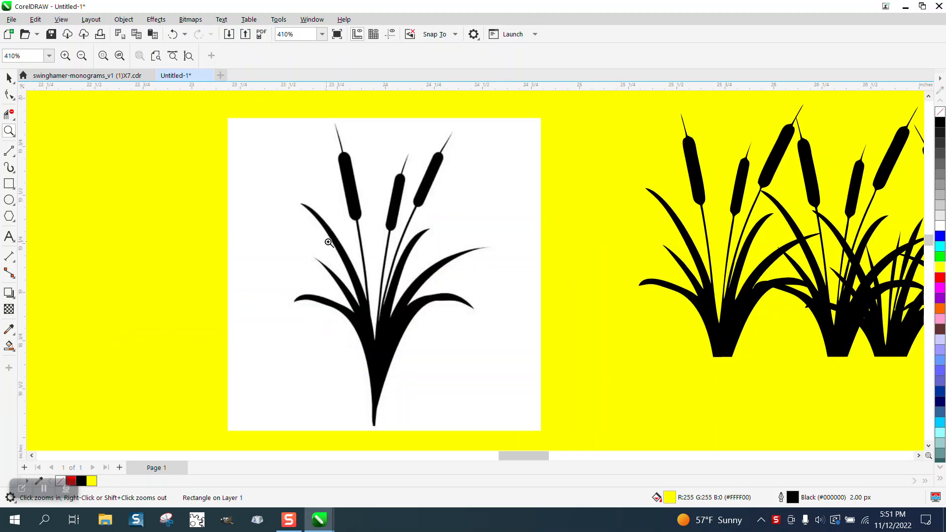
Step: Outline-trace the cattail bitmap as Clipart with default PowerTRACE settings into a vector group
click(329, 242)
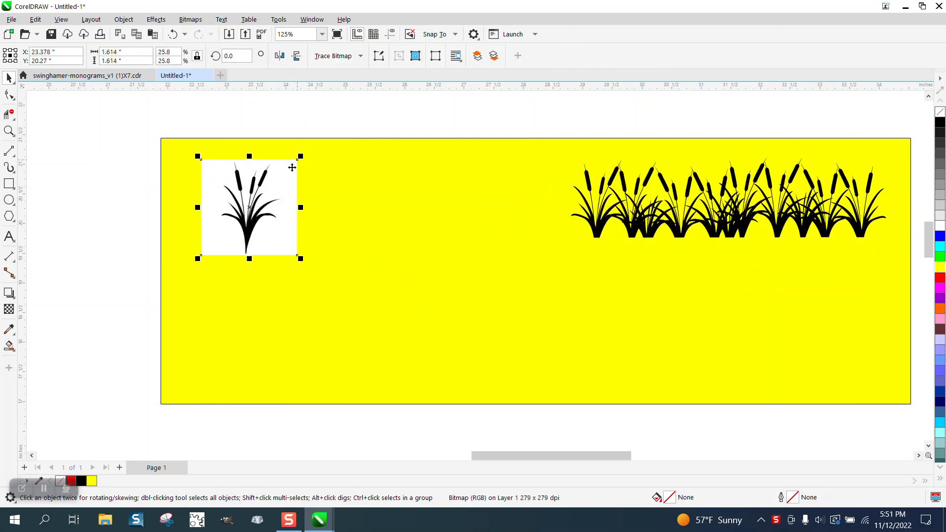
click(333, 55)
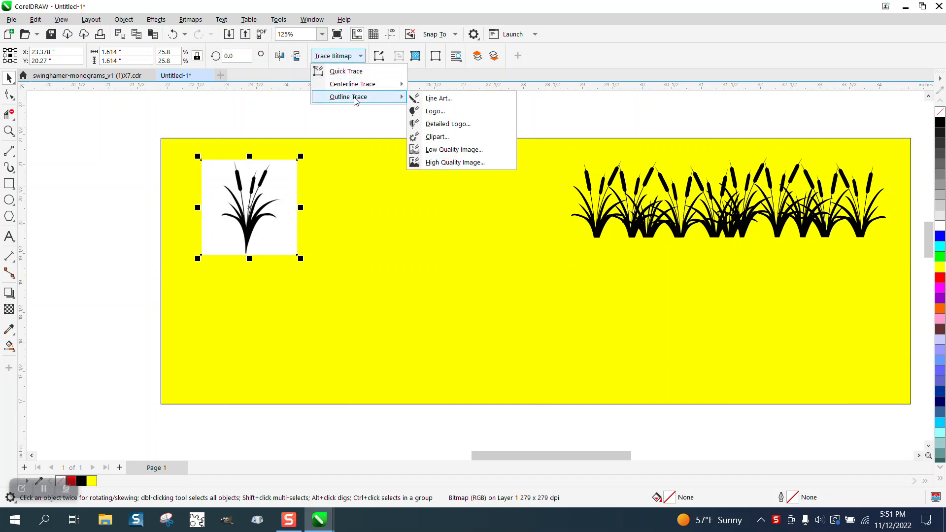
click(437, 136)
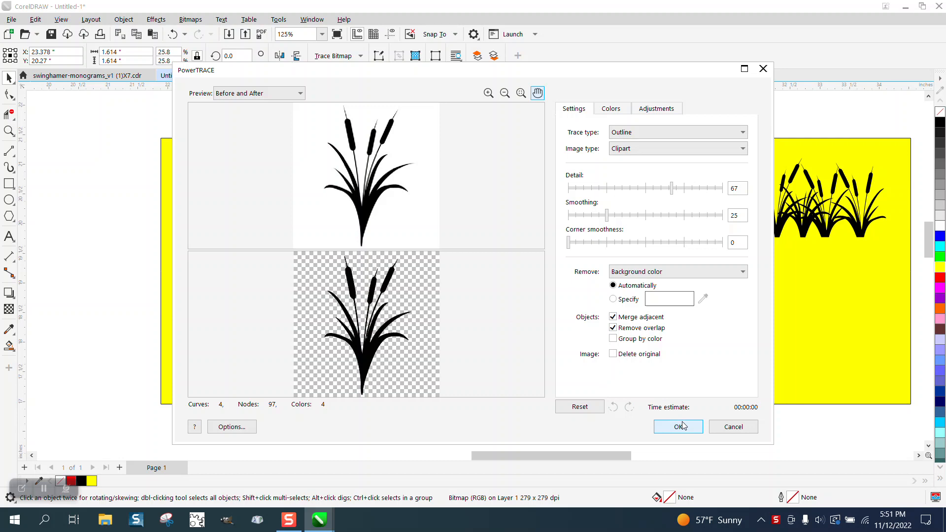
click(678, 427)
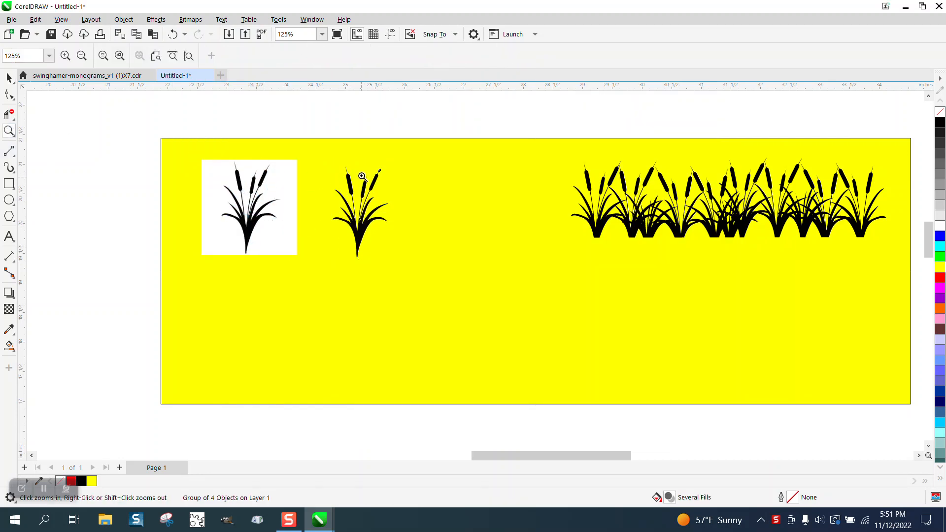
Step: Strip the fill from the traced cattail pieces and give them a black outline
click(360, 176)
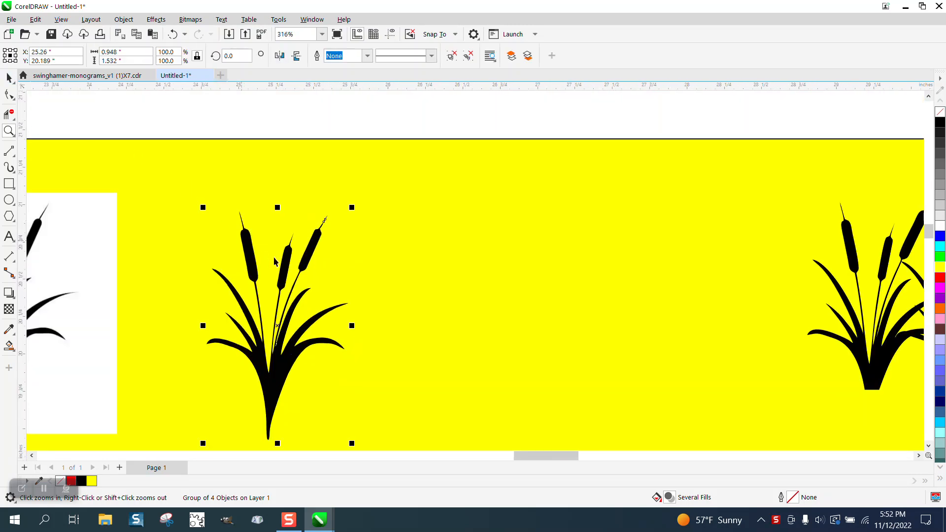
click(123, 19)
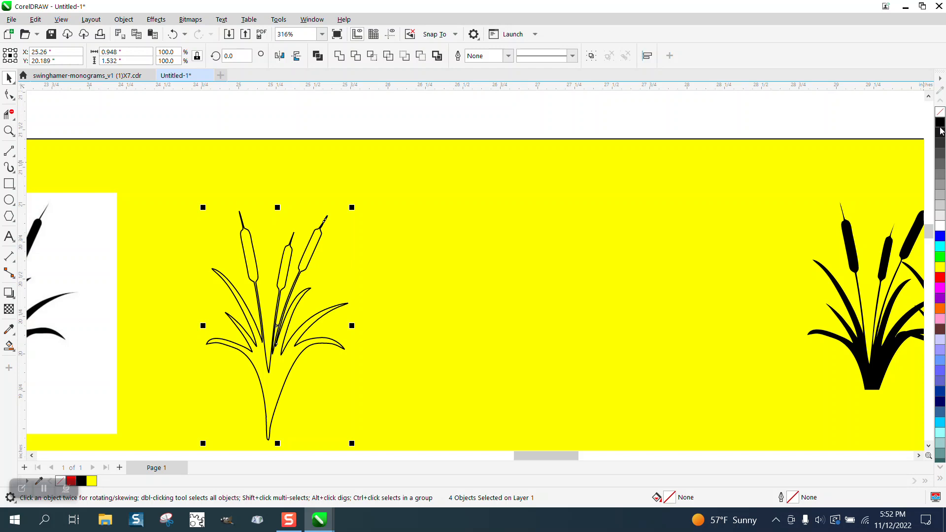
click(9, 132)
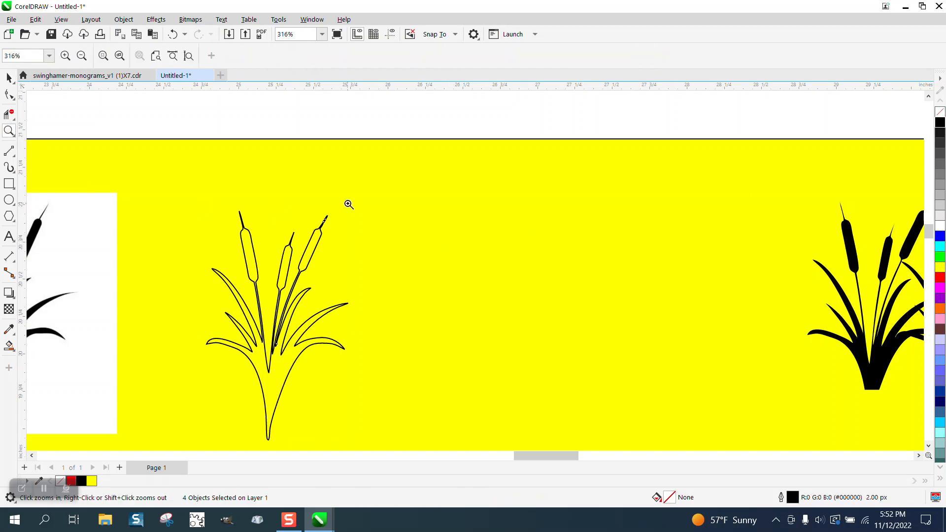
click(349, 204)
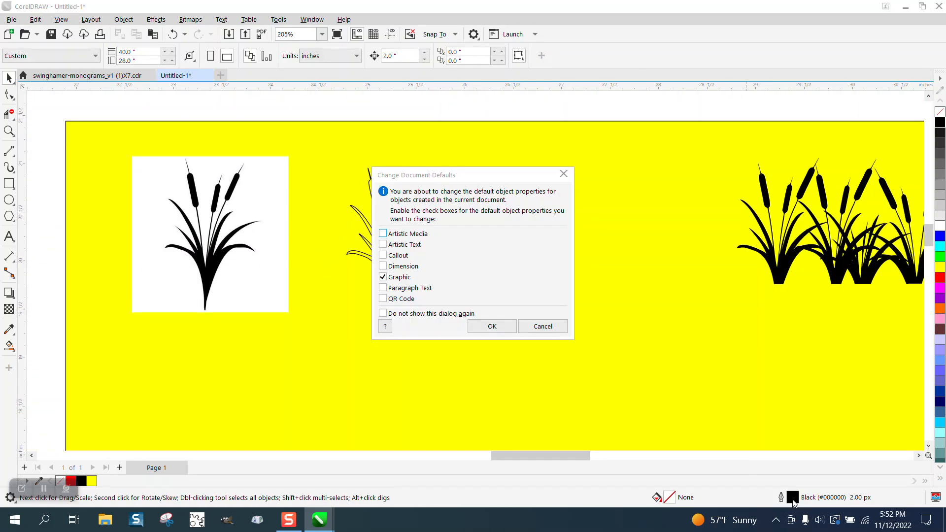
Step: Set the cattail curve's outline width to Hairline in the Outline Pen dialog and property bar
click(491, 326)
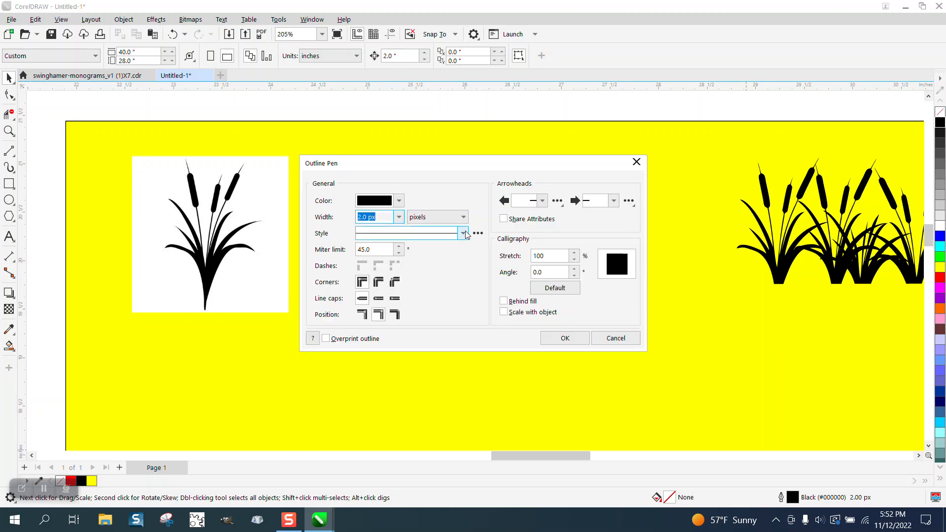
click(398, 217)
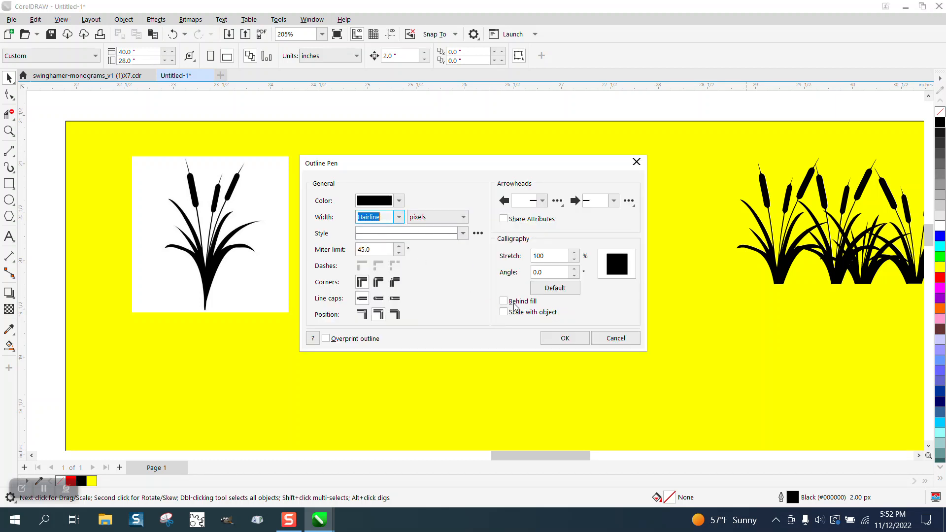
click(564, 339)
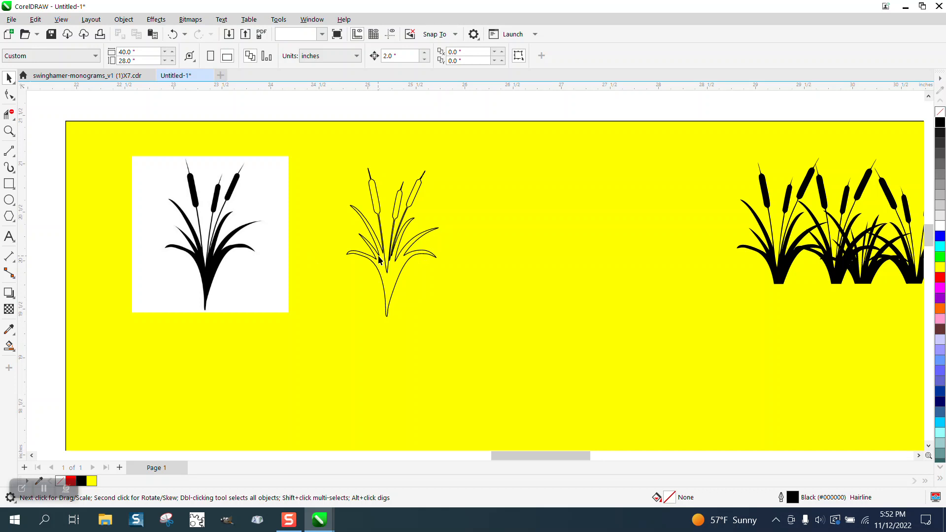
click(367, 56)
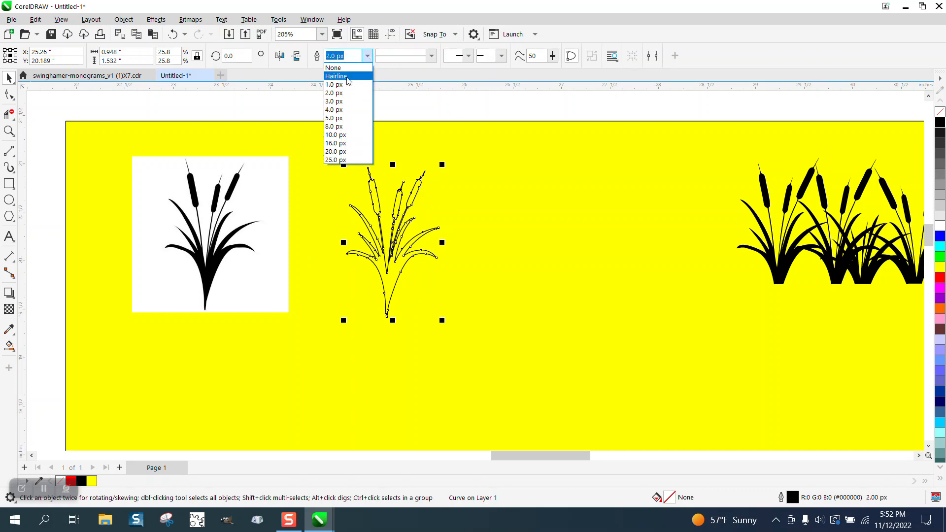
click(336, 76)
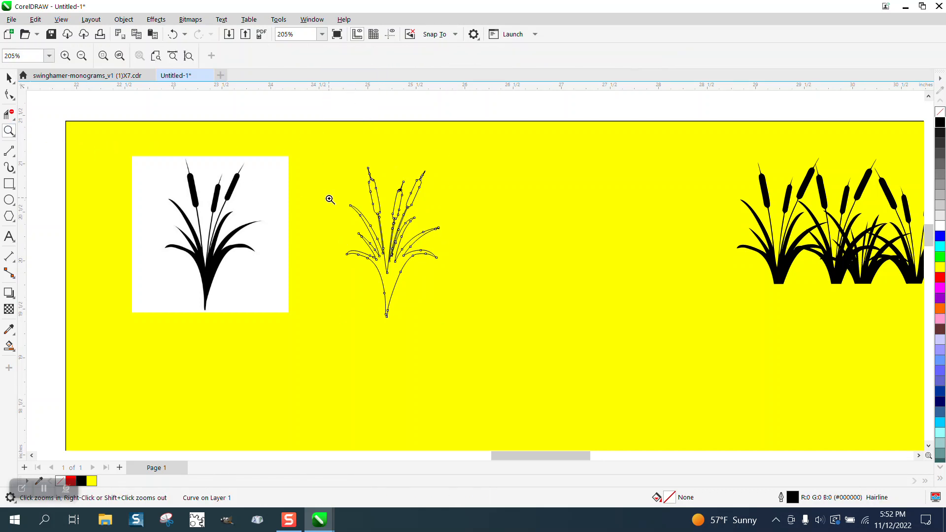
click(330, 200)
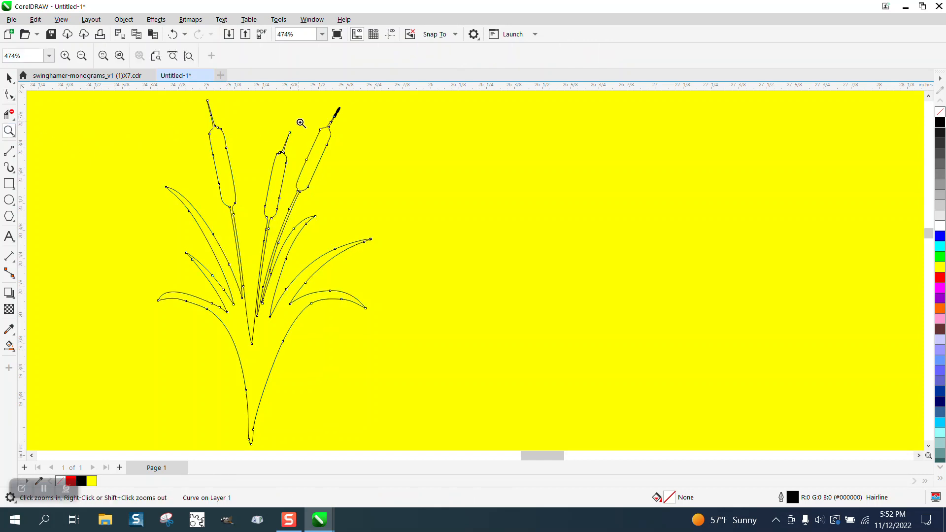
Step: Cut the rightmost cattail head off its stalk with a line and Virtual Segment Delete
click(301, 123)
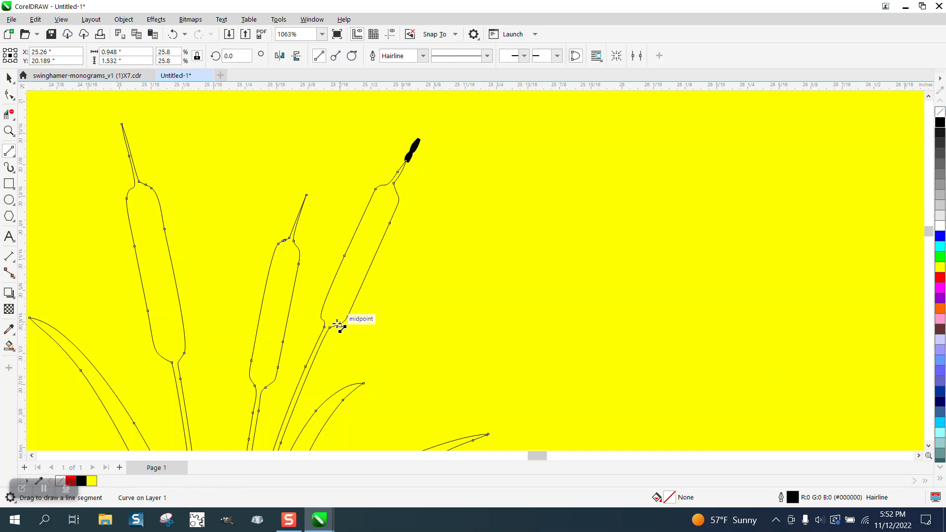
drag(337, 326, 355, 354)
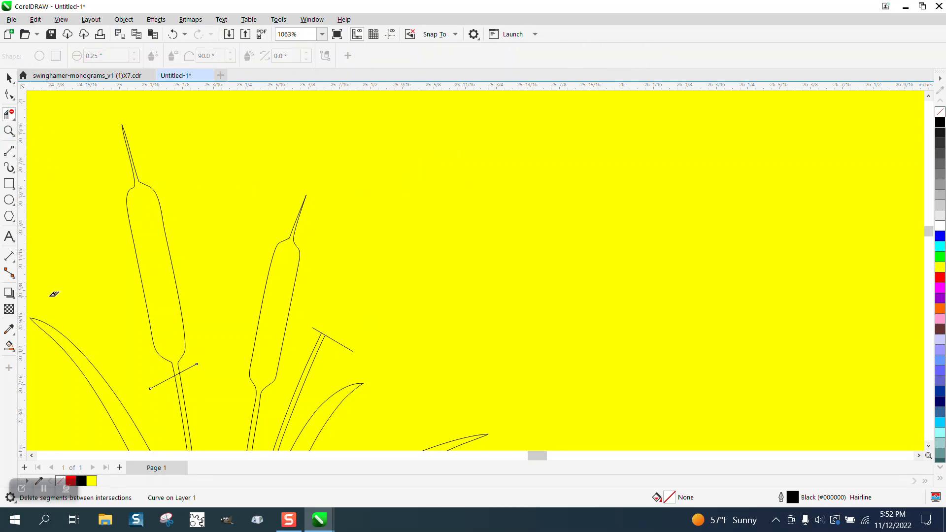
click(151, 272)
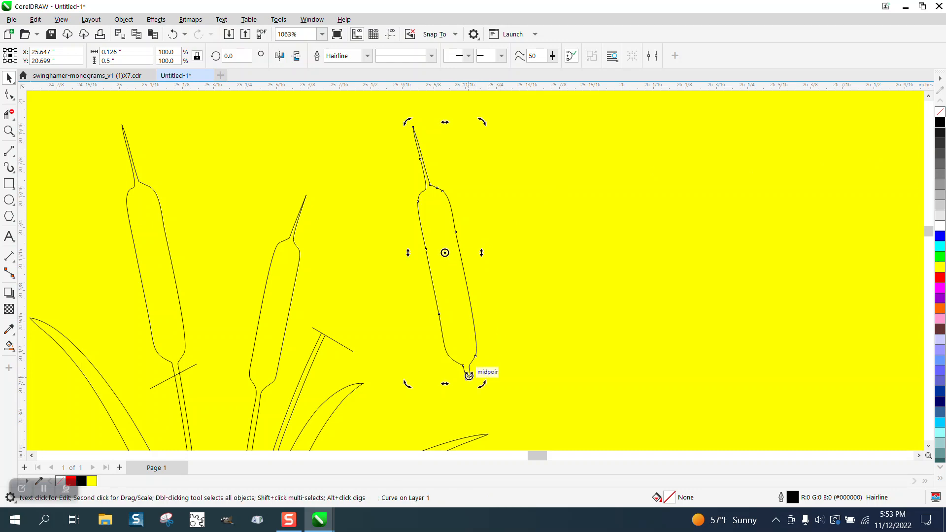
Step: Move and rotate the detached head onto the top of the stalk and check the joint up close
click(464, 376)
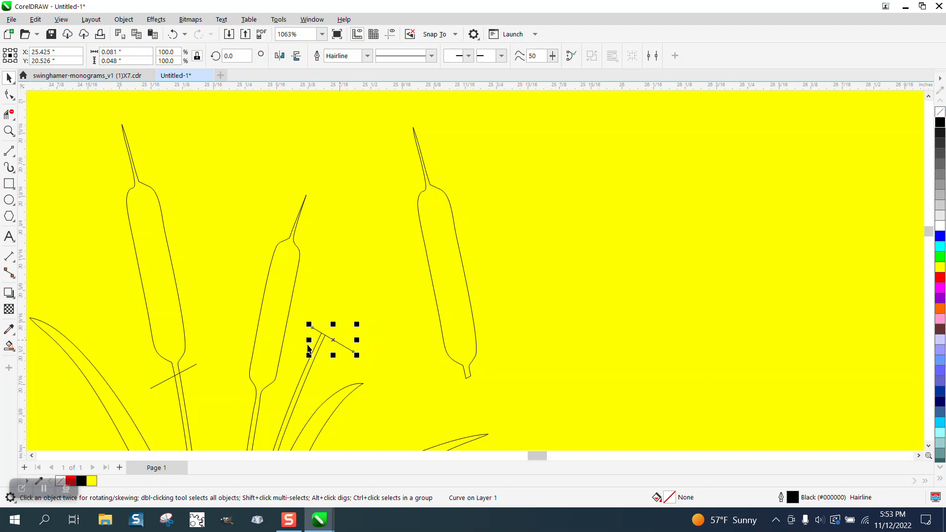
drag(332, 340, 172, 376)
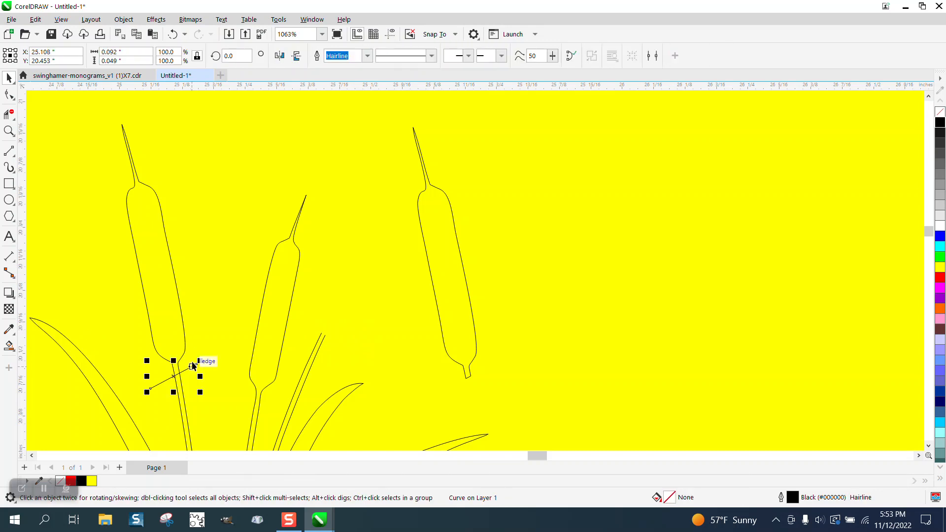
click(344, 344)
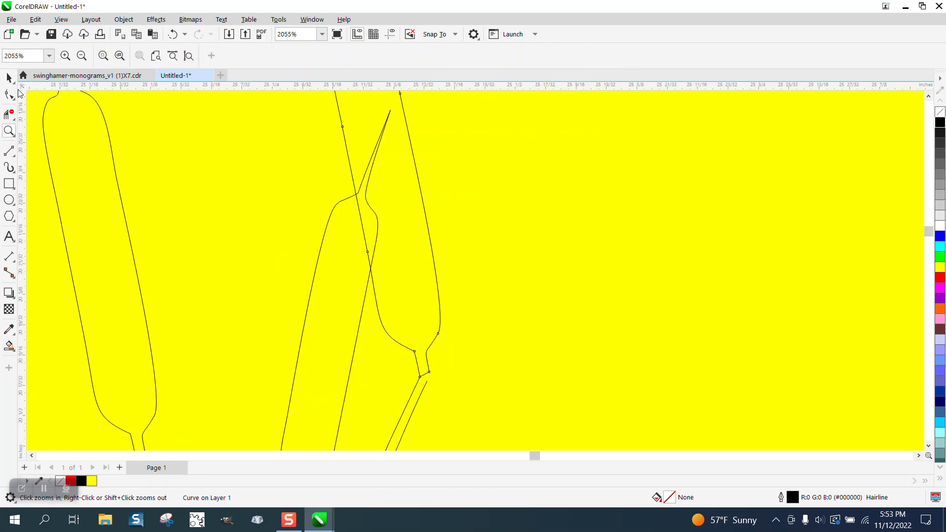
click(378, 133)
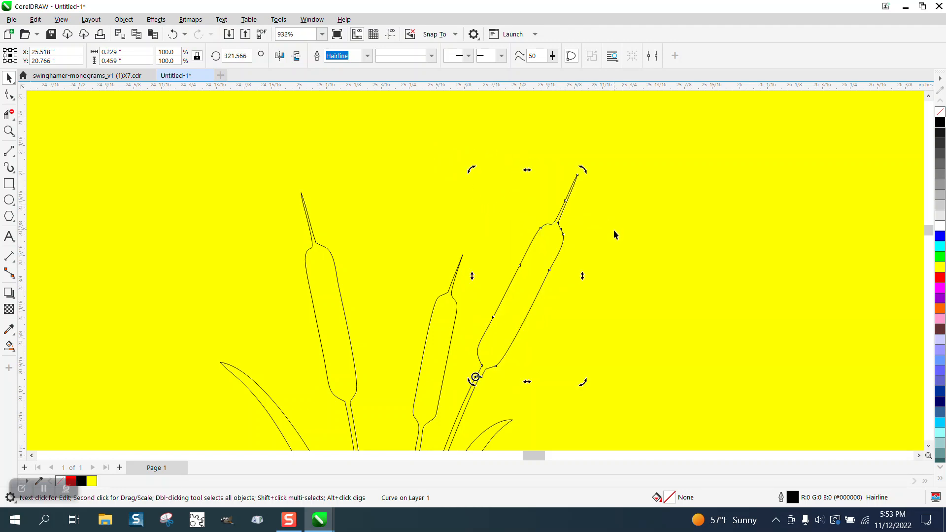
click(9, 132)
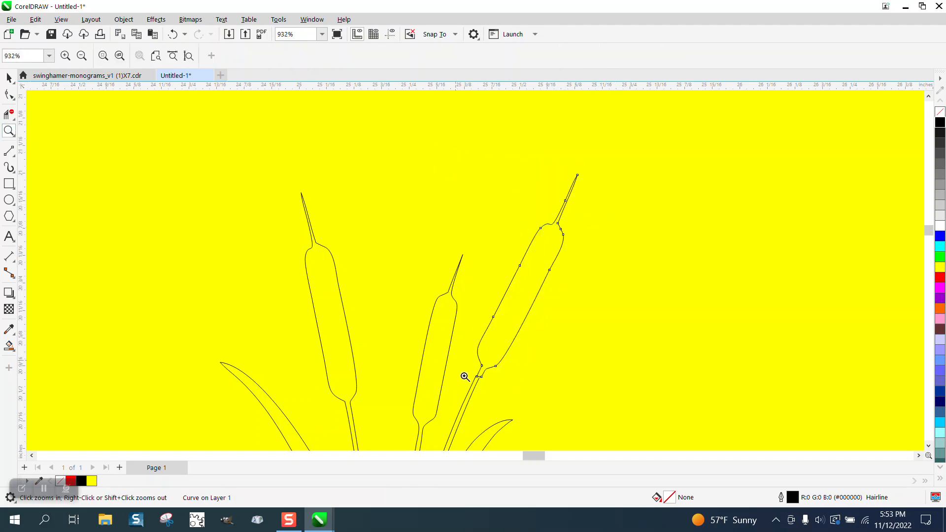
click(464, 377)
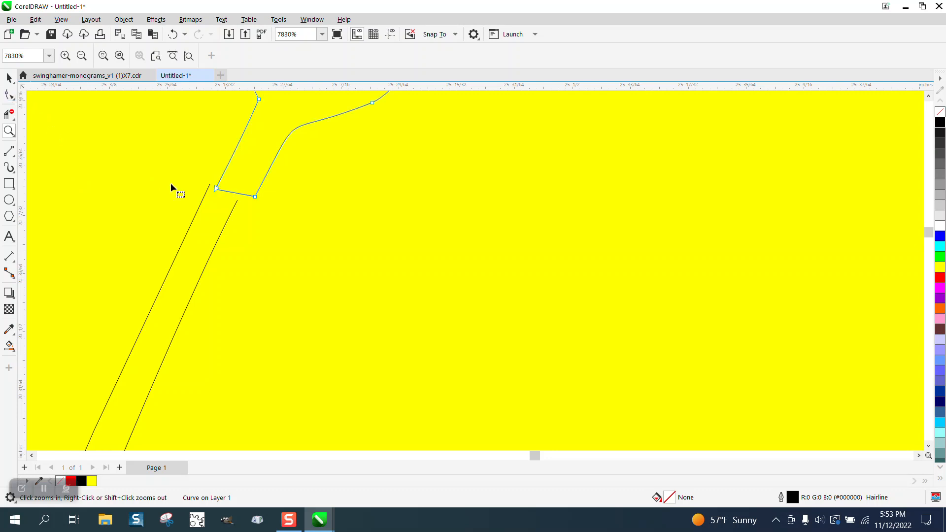
click(9, 94)
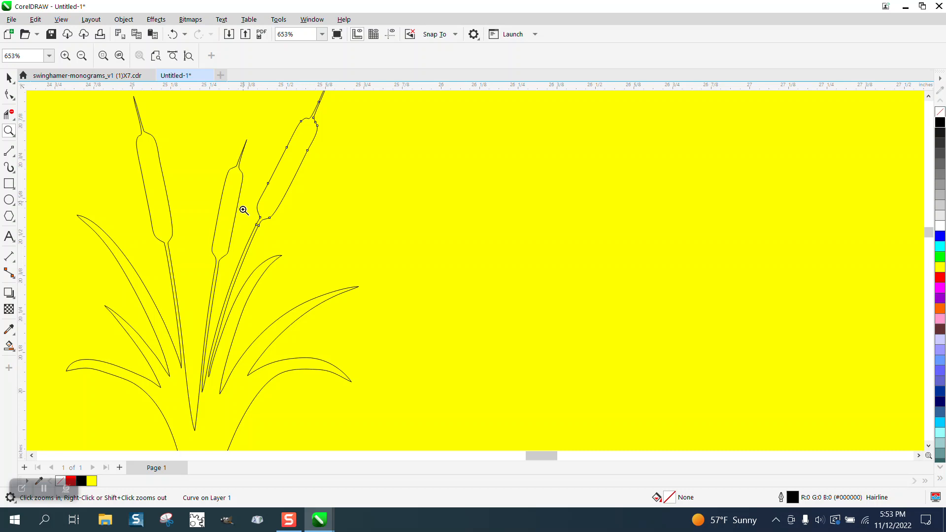
Step: Drag a node handle so the leaf curves smoothly into the cattail stem
click(243, 210)
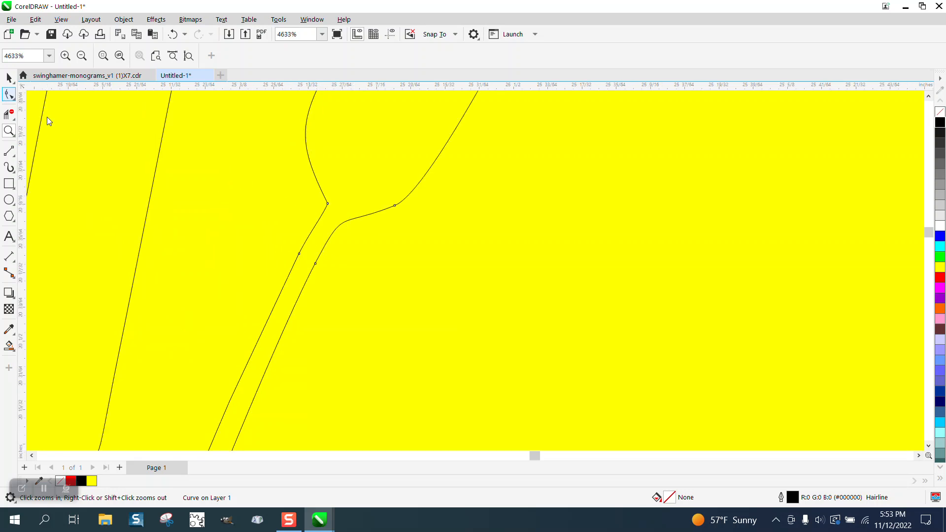
click(9, 95)
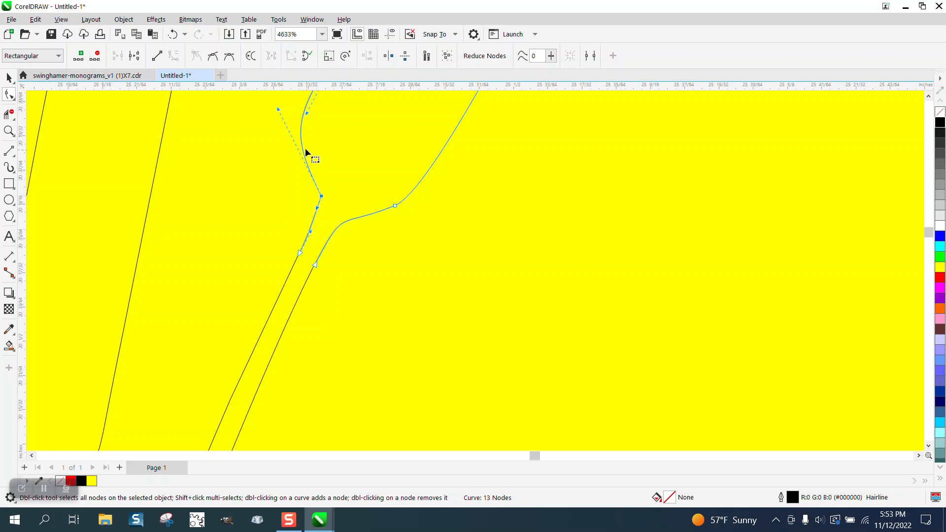
drag(306, 153, 410, 214)
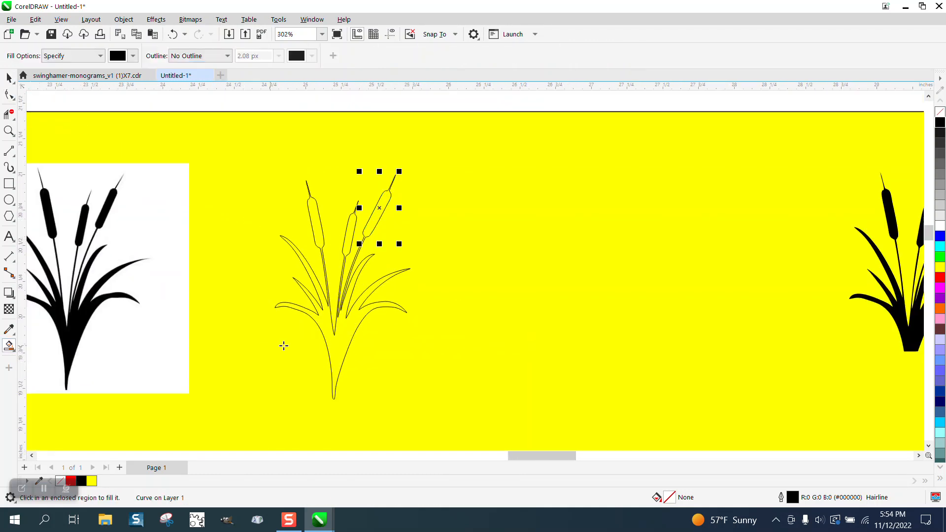
Step: Duplicate the outlined cattail and shift the filled black cattail row up above the page
click(9, 77)
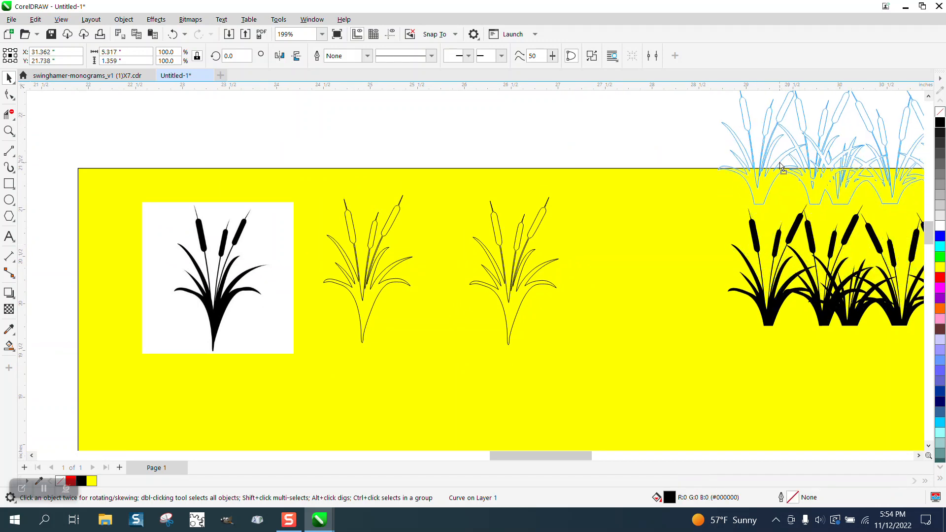
click(512, 272)
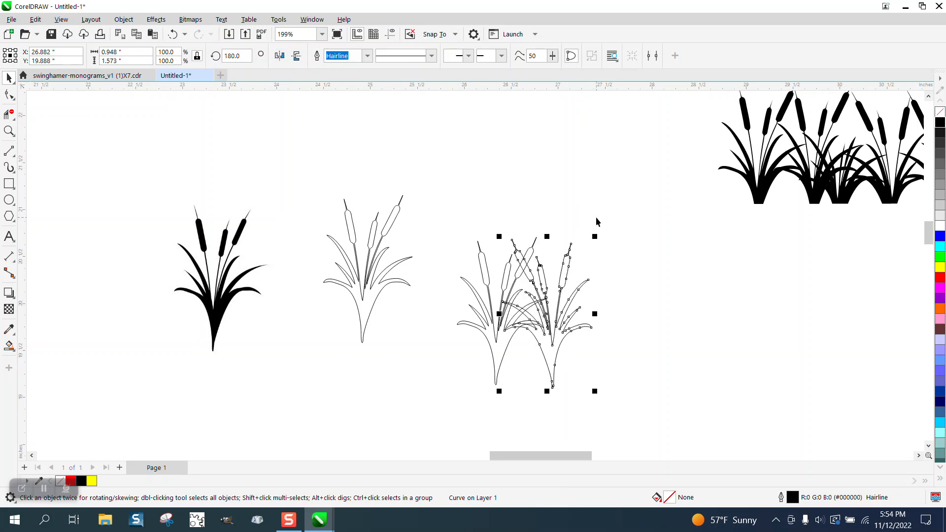
mouse_move(530, 251)
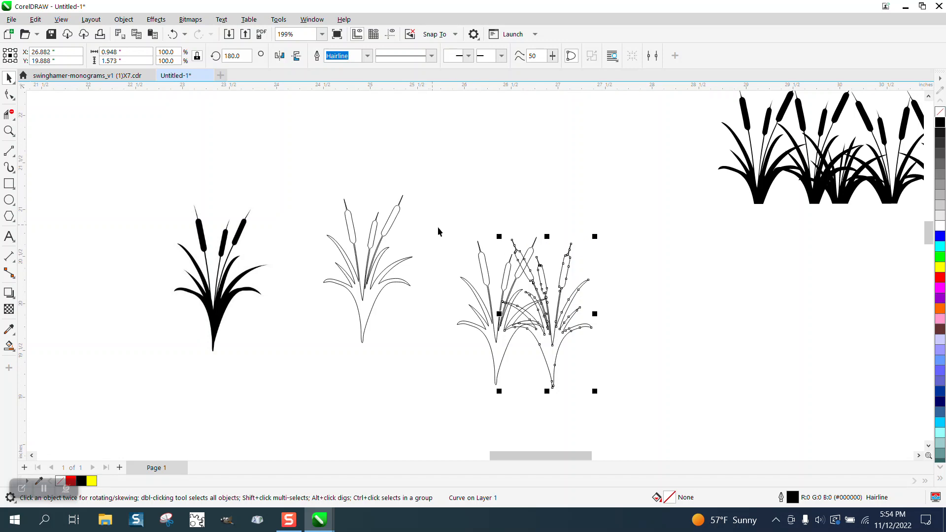
mouse_move(599, 283)
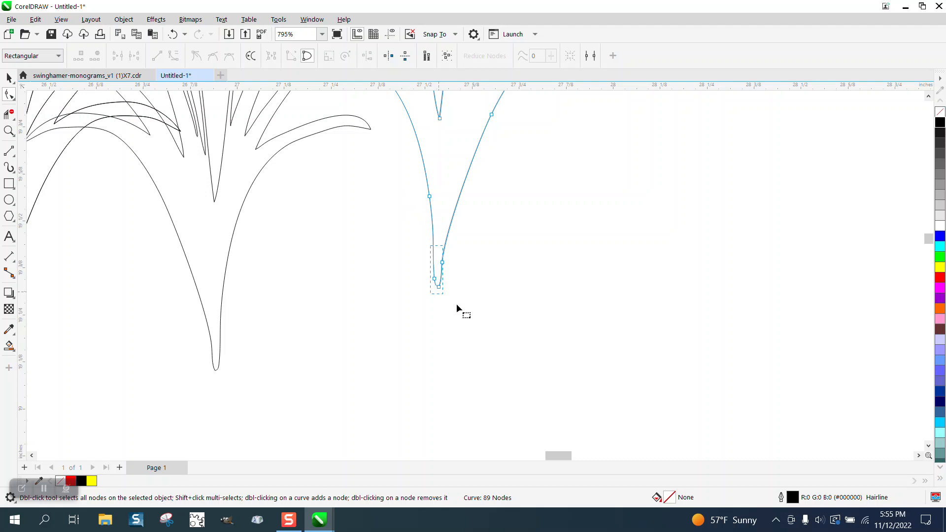
Step: Drag a copy of the cattail clumps rightward so it overlaps the row's end
drag(434, 279, 429, 367)
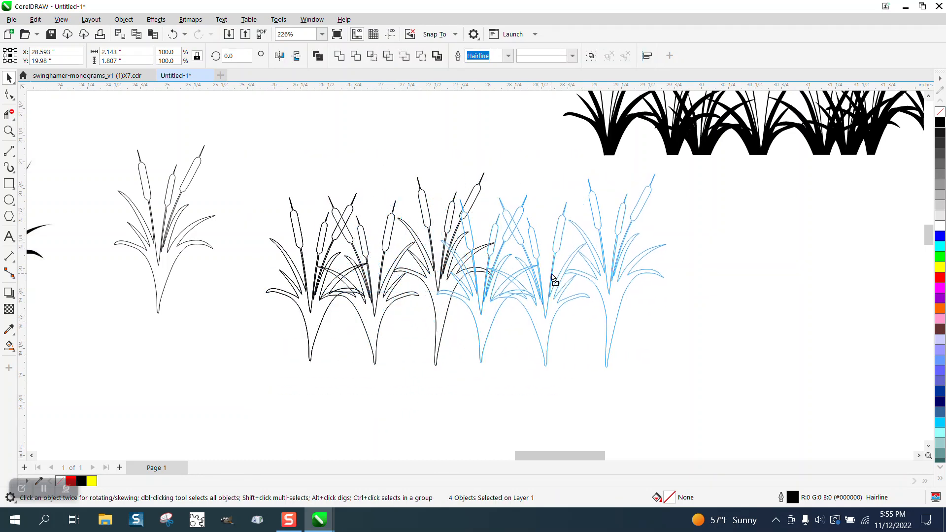
drag(552, 279, 577, 285)
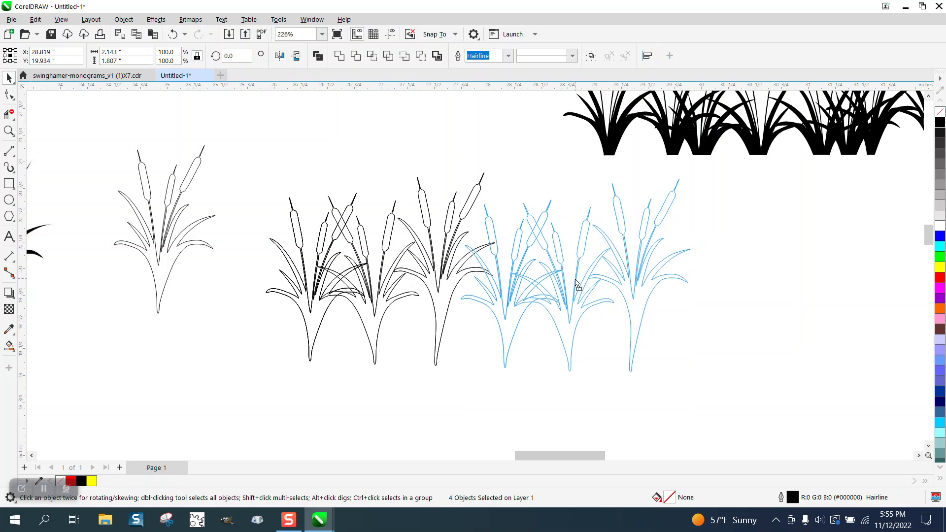
drag(577, 285, 574, 287)
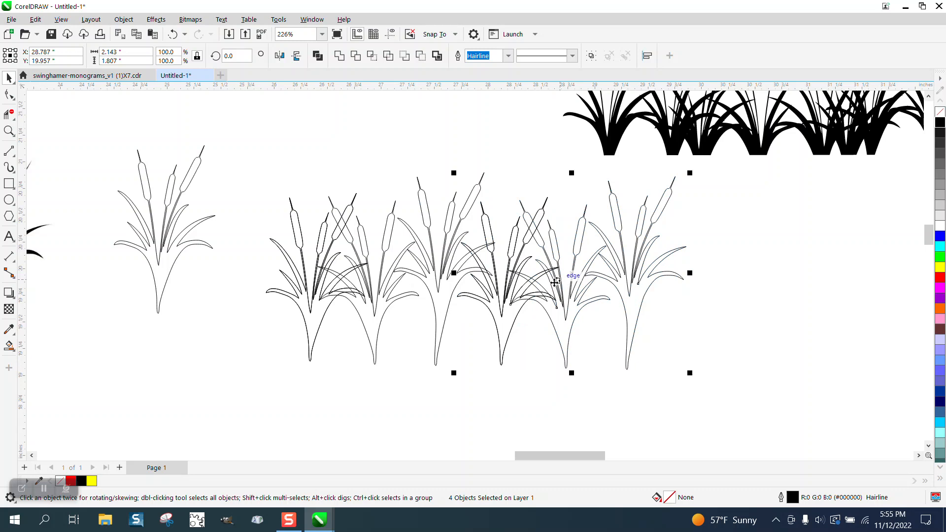
scroll(down, 3)
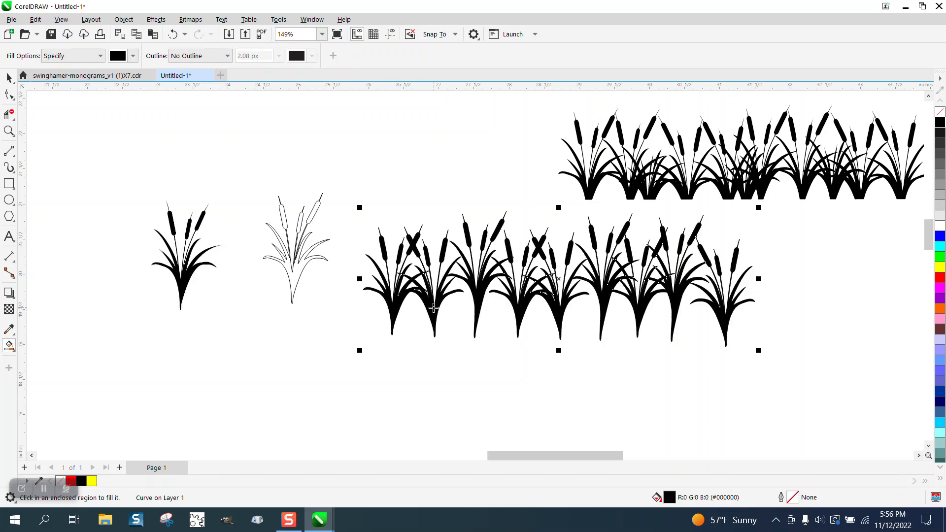
Step: Smart-fill the cattail row outline solid black with no outline
click(196, 55)
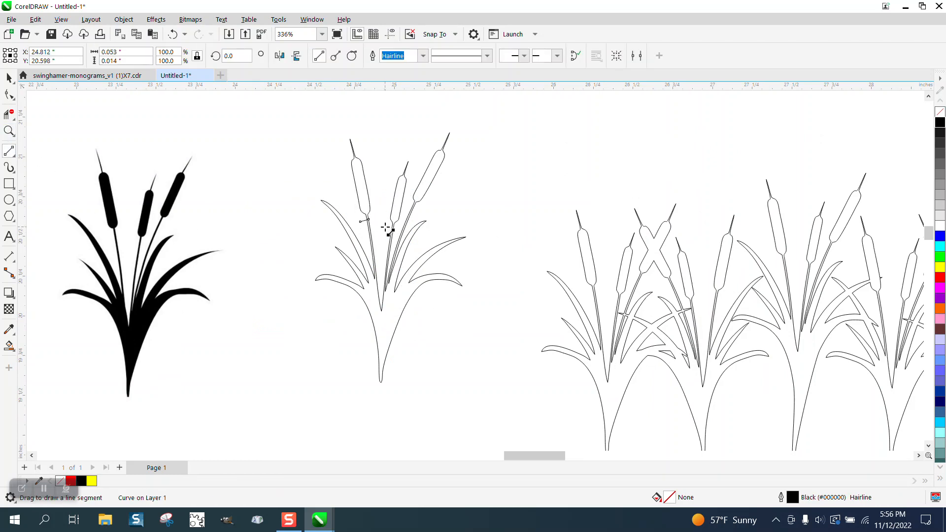
Step: Draw a straight leaf line, drop its extra node and bend it into a curved pointed blade
drag(362, 220, 437, 219)
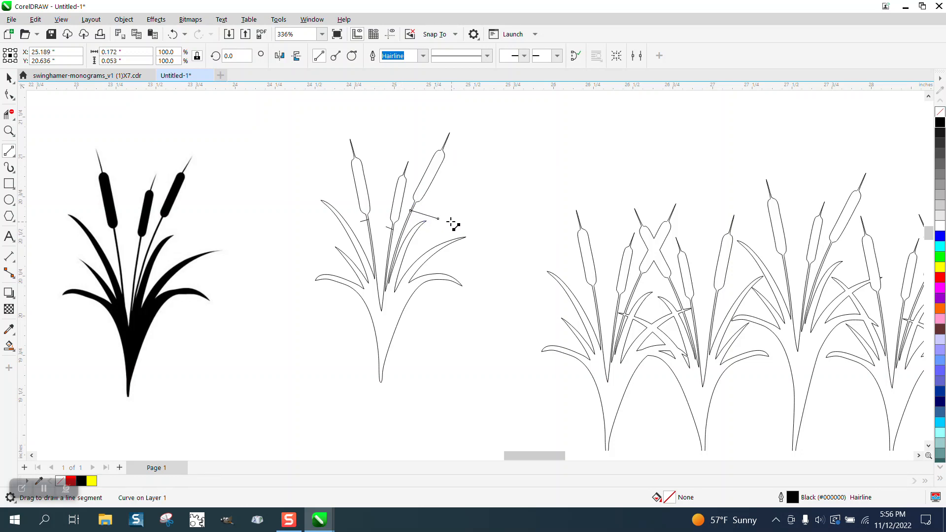
click(9, 131)
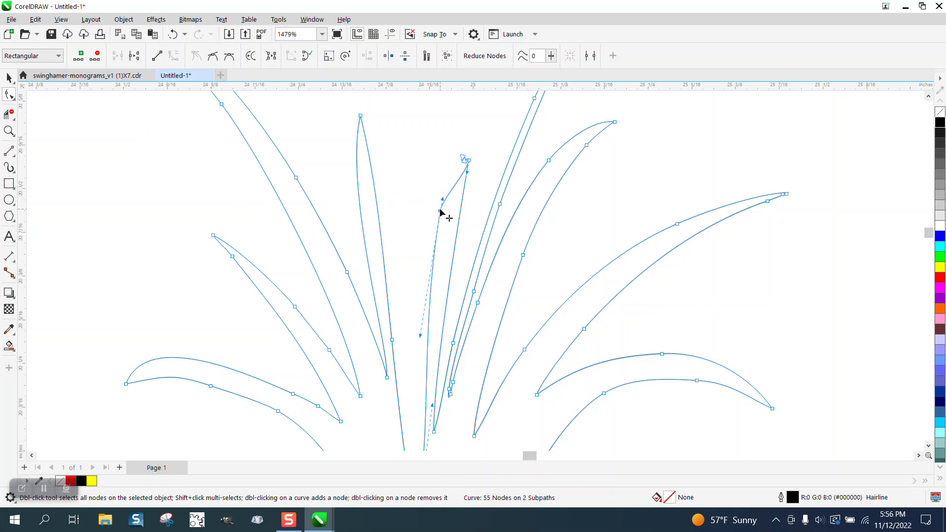
double_click(442, 198)
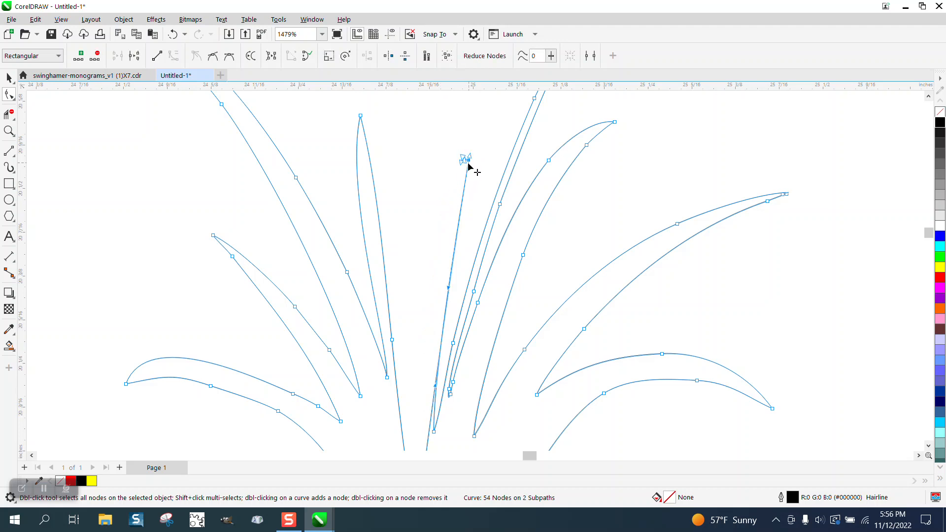
drag(465, 160, 429, 288)
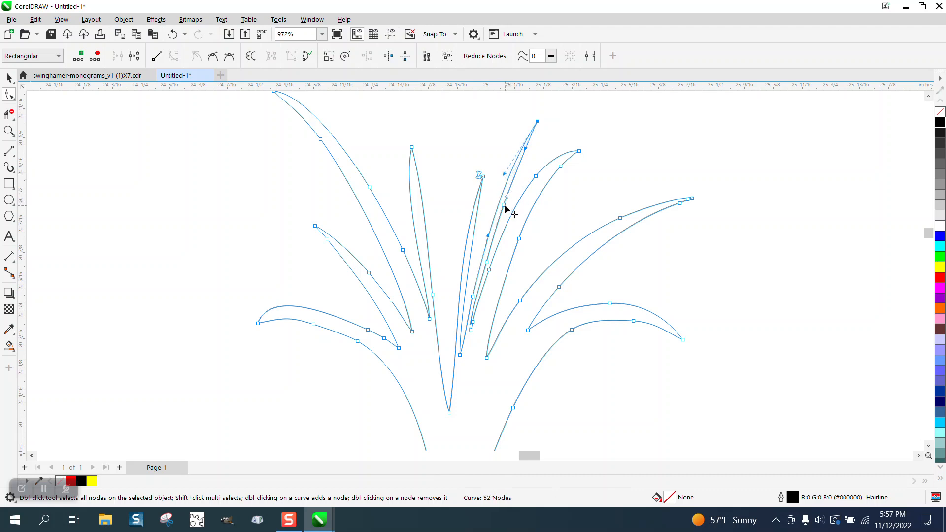
scroll(down, 3)
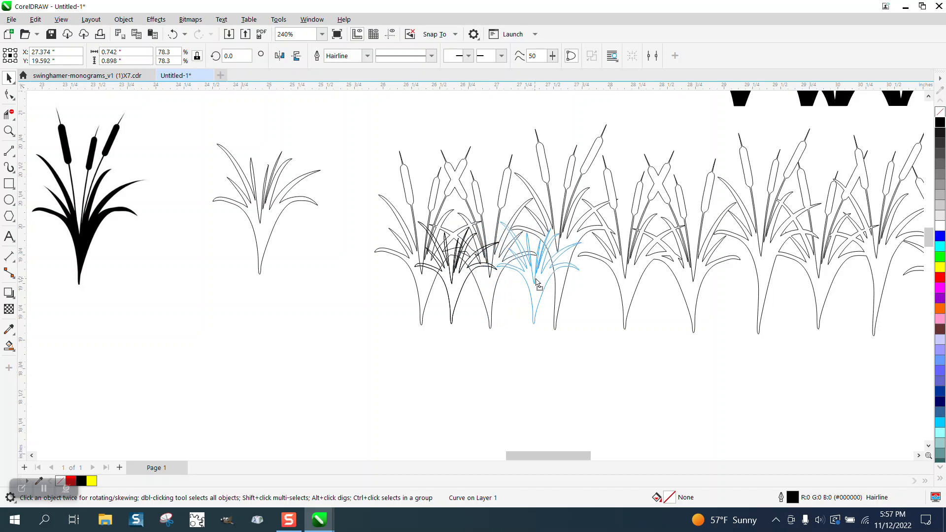
Step: Place a grass clump copy between two cattails and a flipped copy further right in the row
click(536, 284)
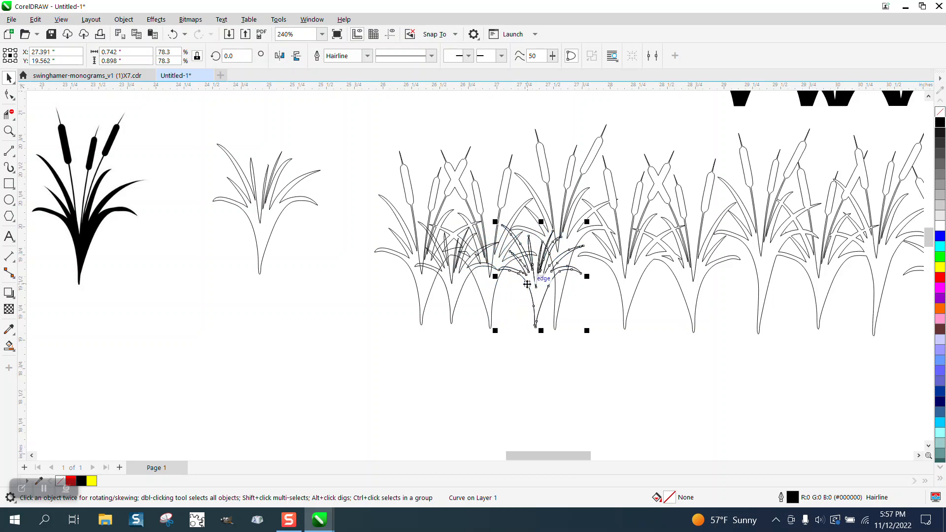
drag(526, 284, 595, 289)
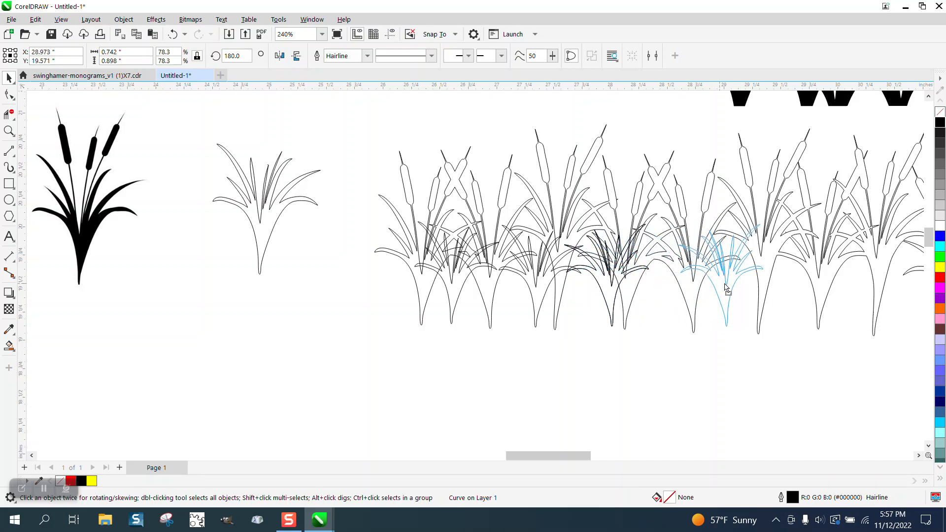
drag(728, 289, 732, 262)
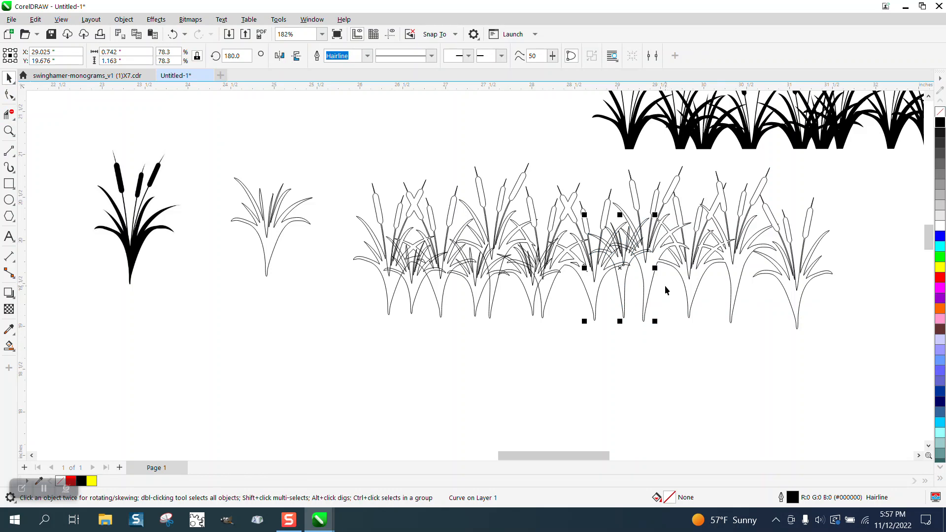
mouse_move(625, 272)
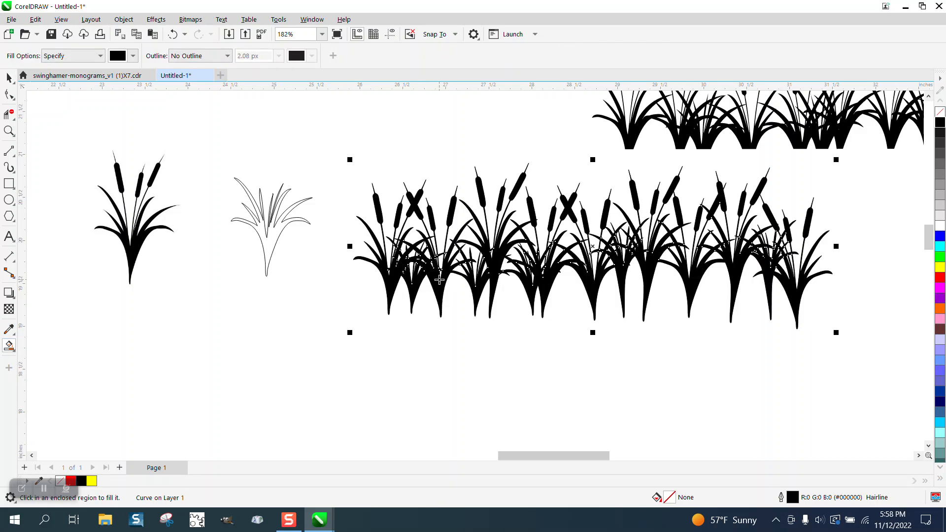
Step: Fill the welded row black, inspect it, then undo back to an unfilled hairline outline
click(9, 79)
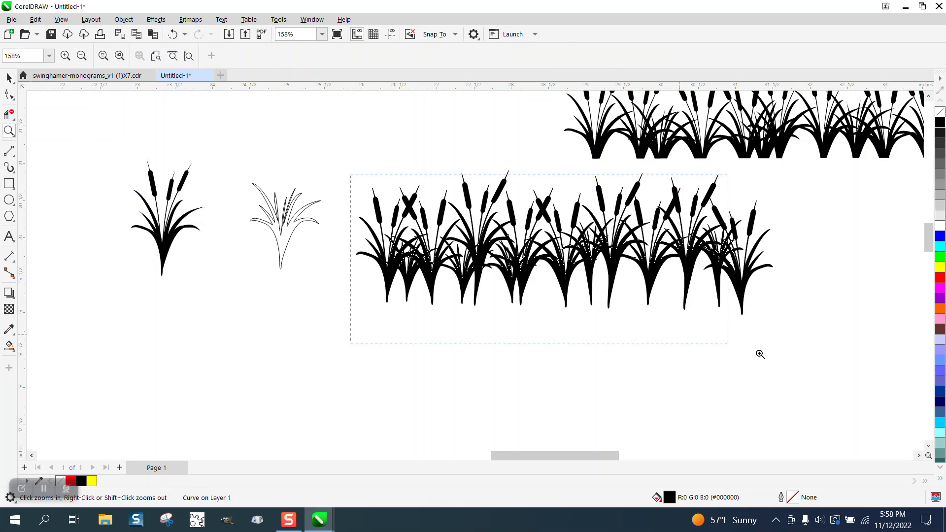
click(760, 354)
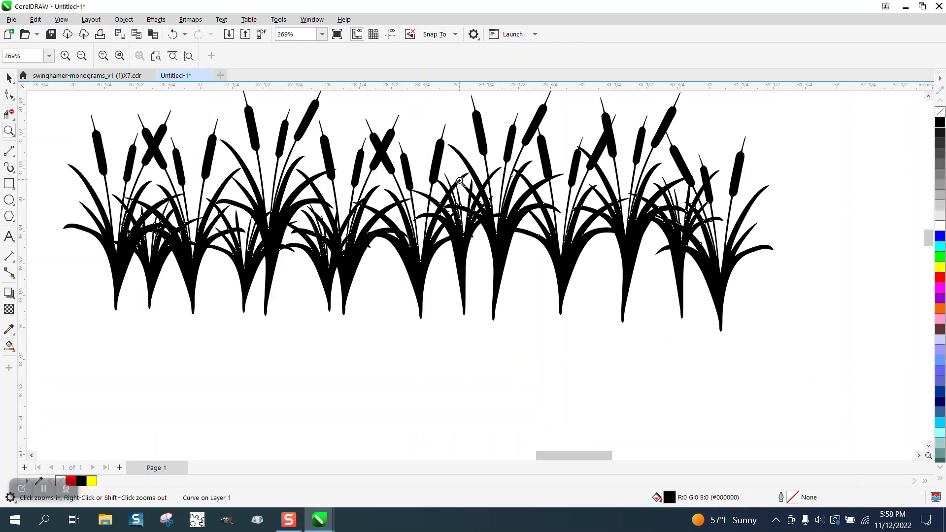
mouse_move(383, 148)
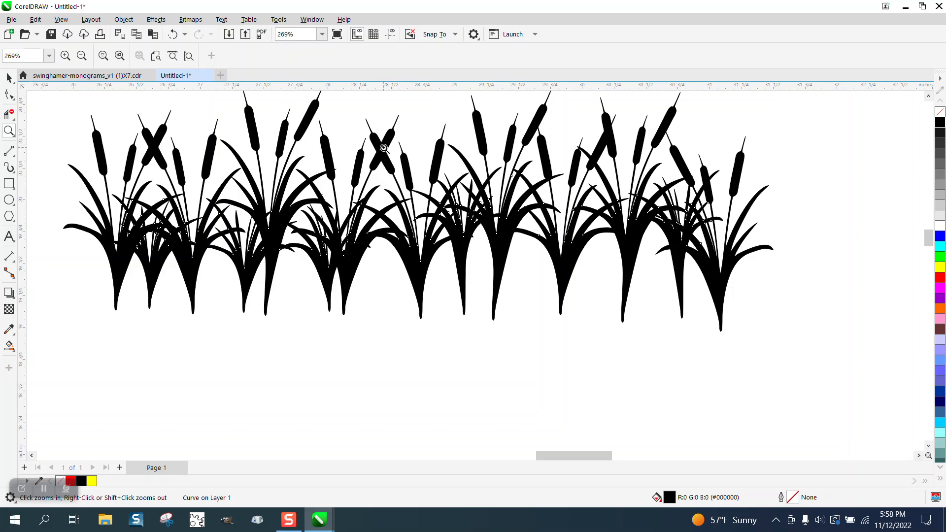
mouse_move(357, 156)
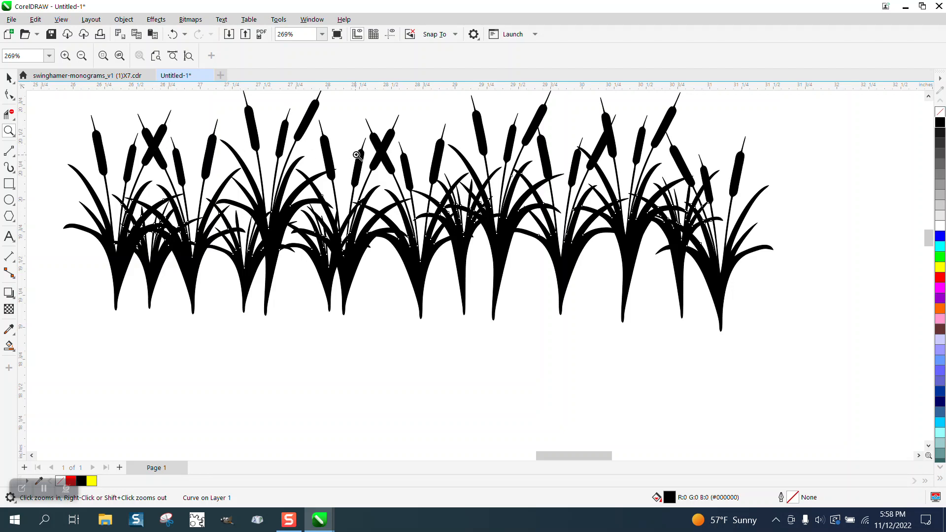
mouse_move(173, 33)
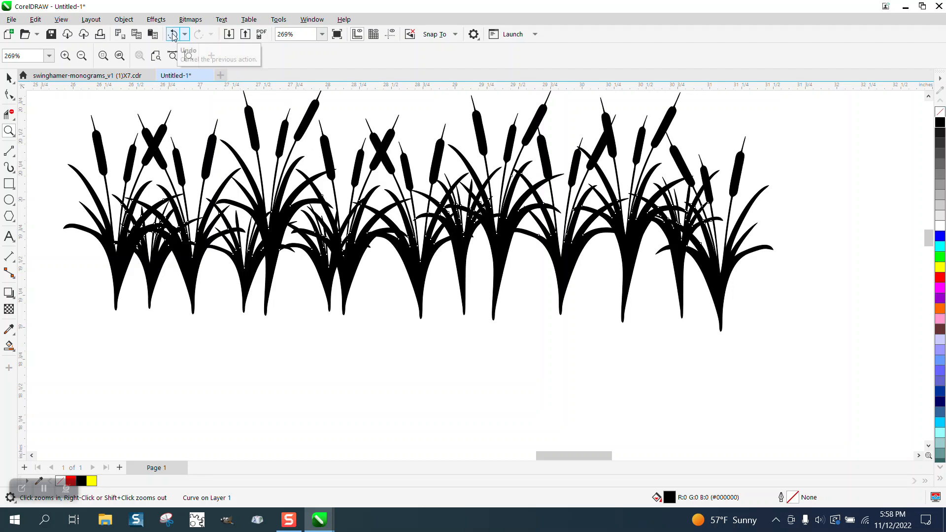
click(171, 33)
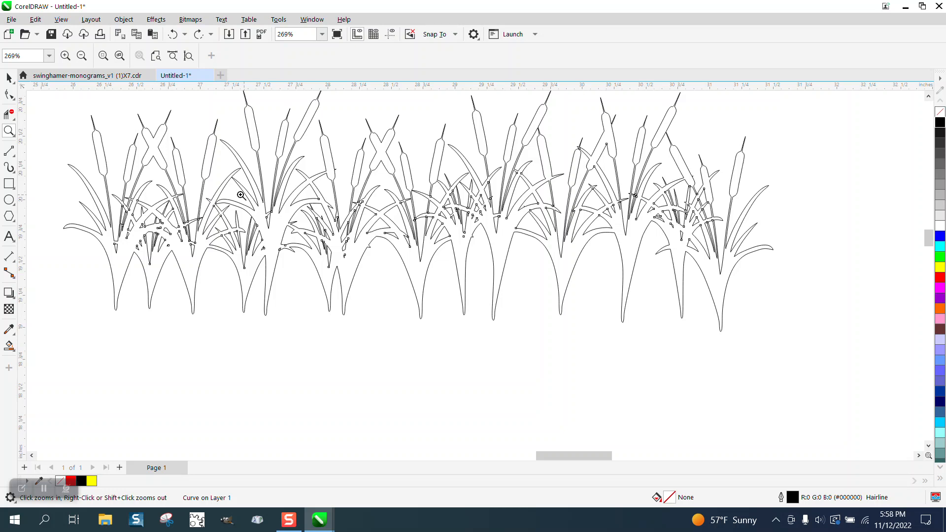
mouse_move(150, 154)
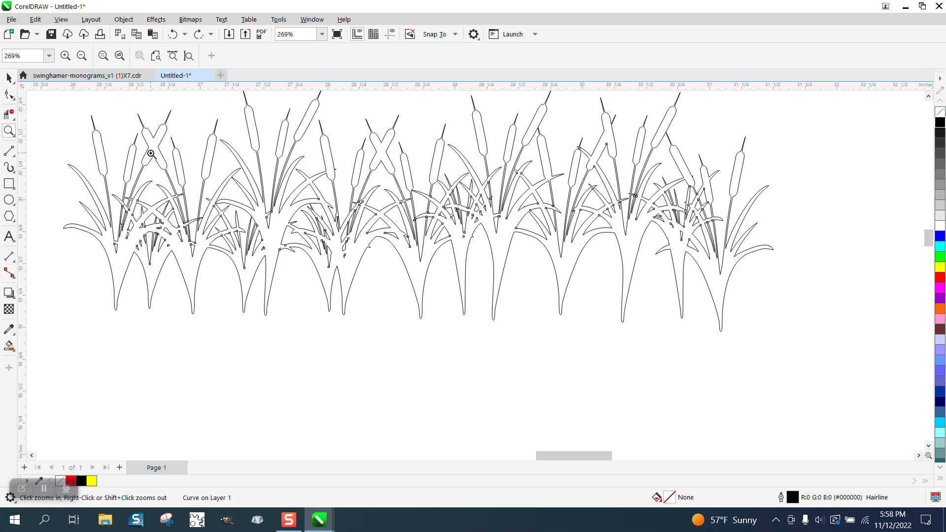
mouse_move(176, 155)
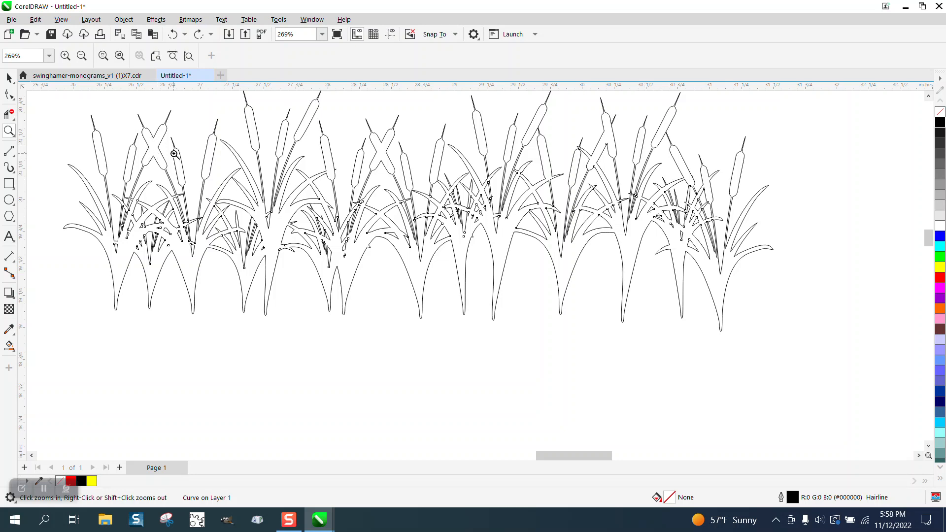
mouse_move(63, 122)
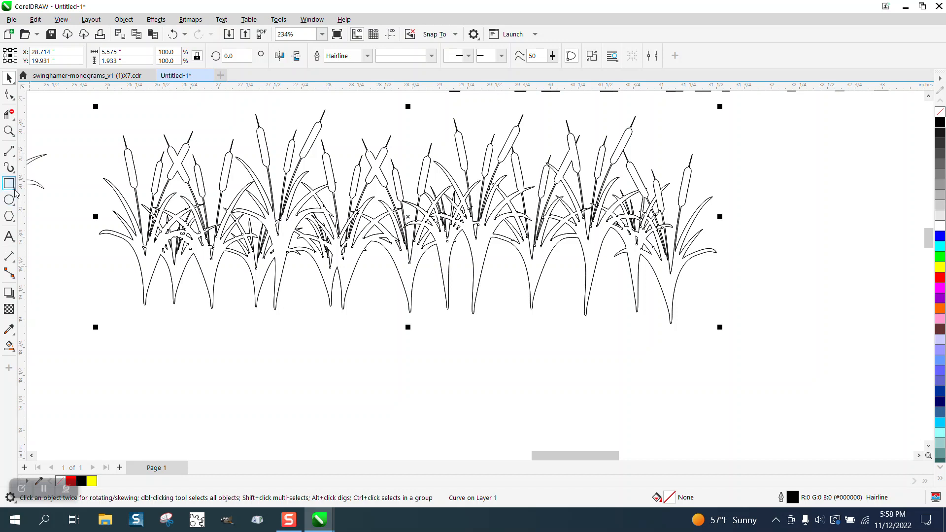
Step: Draw a straight 2-point water line across the base of the cattail row
click(9, 152)
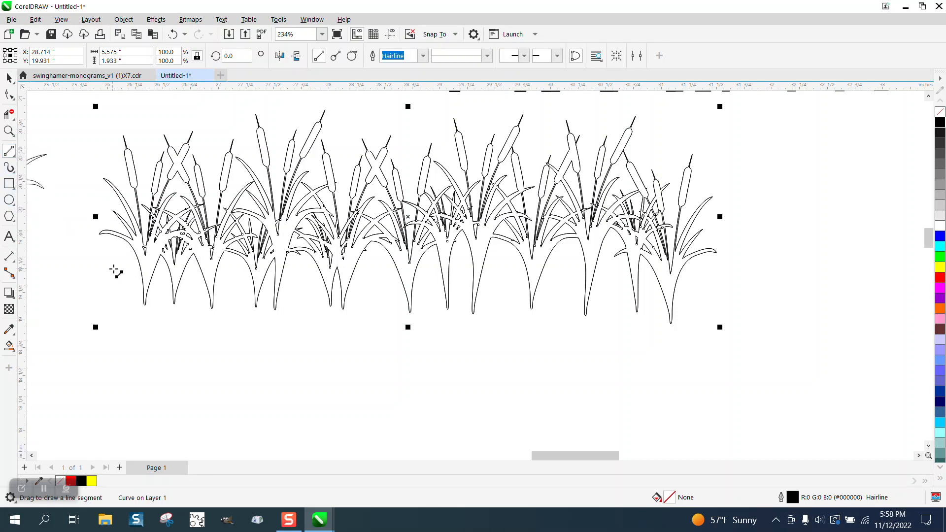
drag(114, 270, 720, 279)
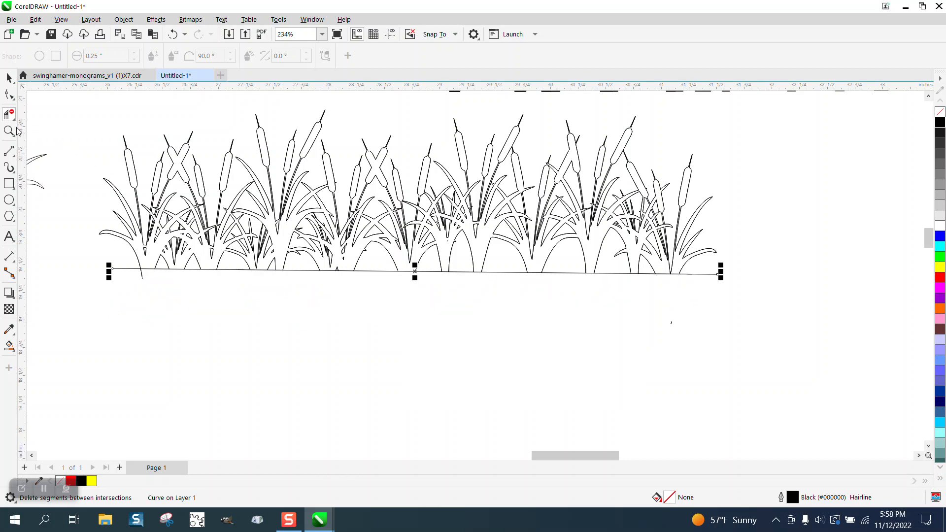
Step: Zoom in along the base line to trim the blade tips below it flat
click(9, 131)
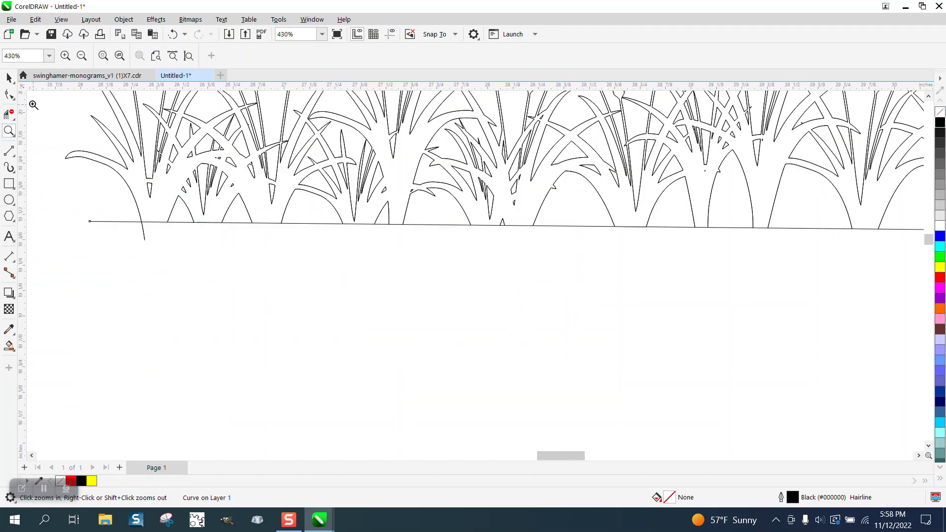
click(151, 201)
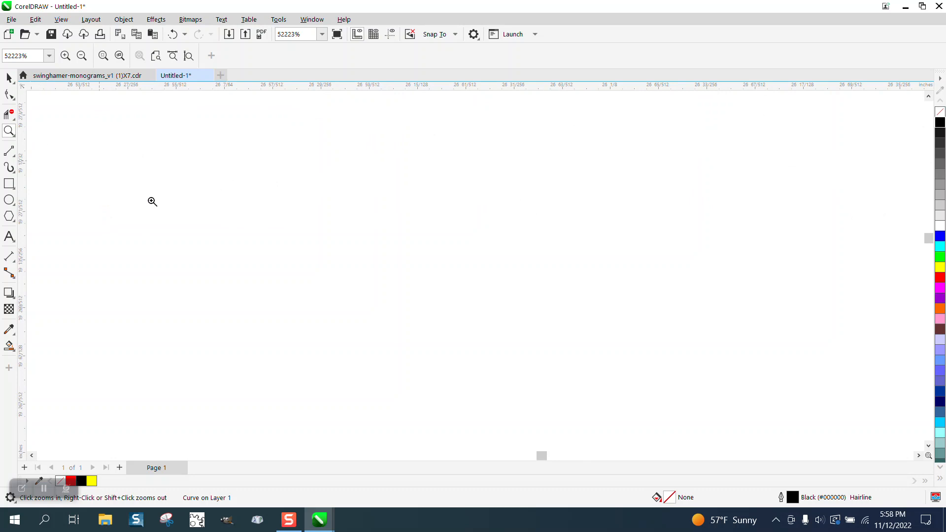
click(152, 201)
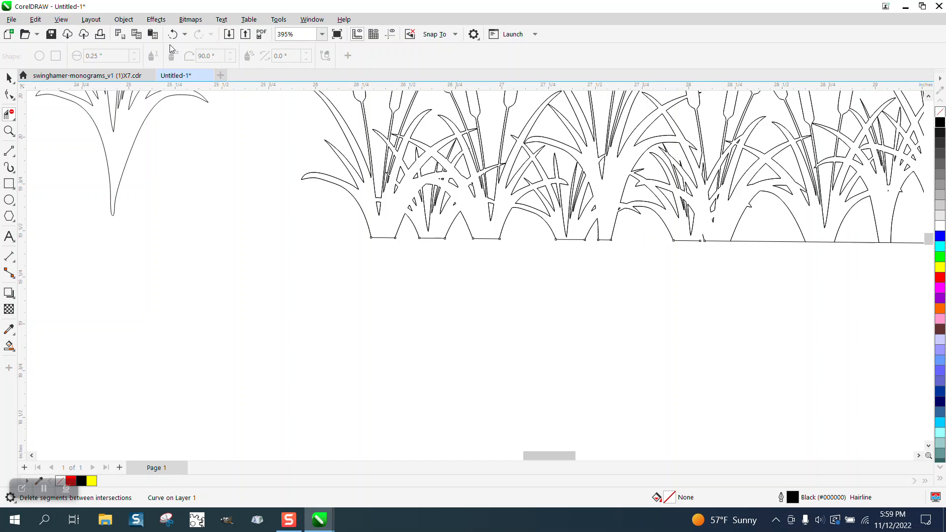
click(10, 131)
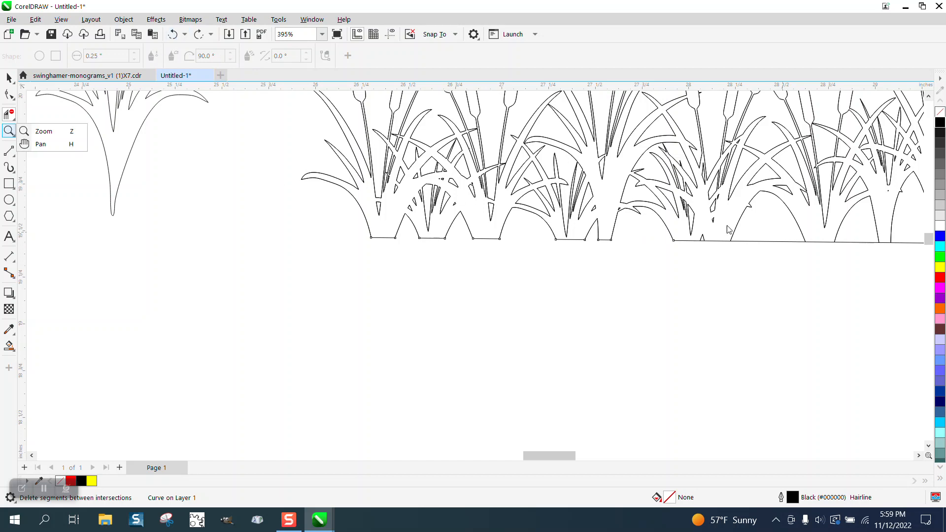
mouse_move(62, 128)
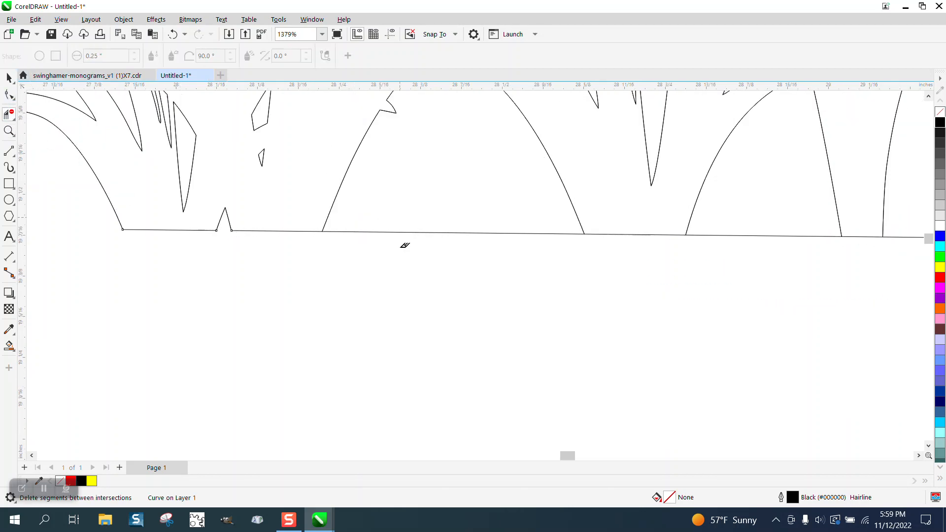
scroll(down, 3)
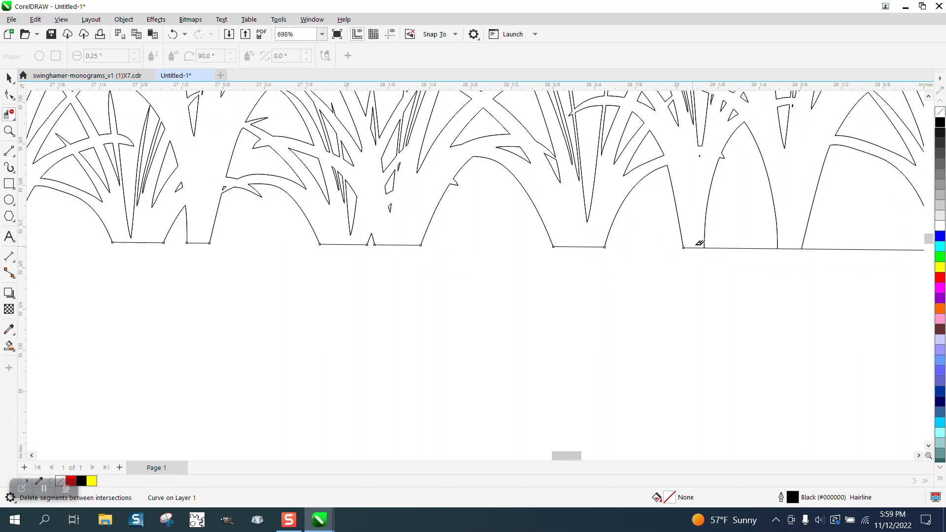
scroll(down, 3)
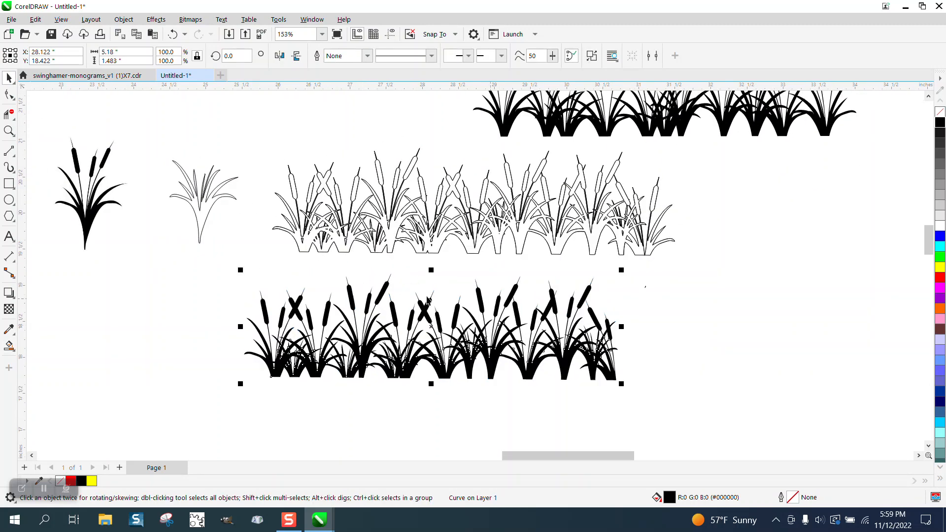
mouse_move(221, 318)
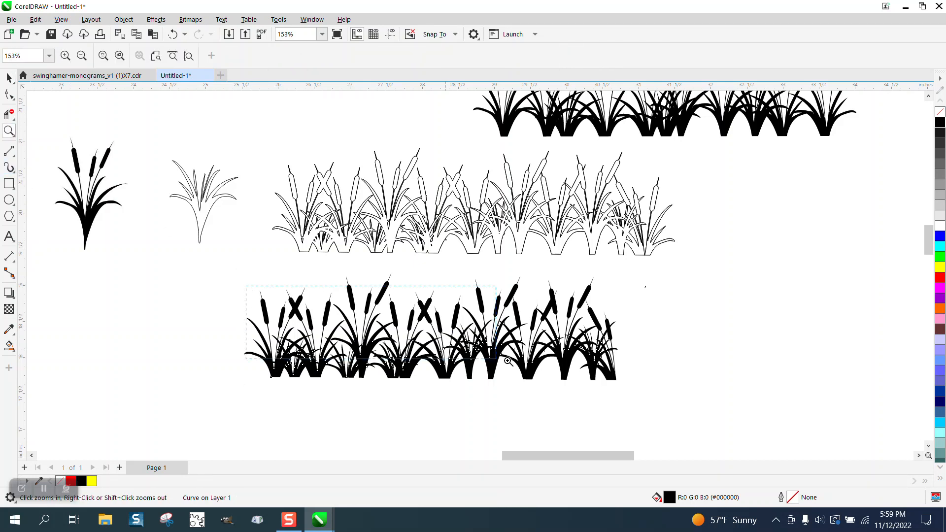
Step: Select the black welded row and restore it to an unfilled hairline outline
click(507, 361)
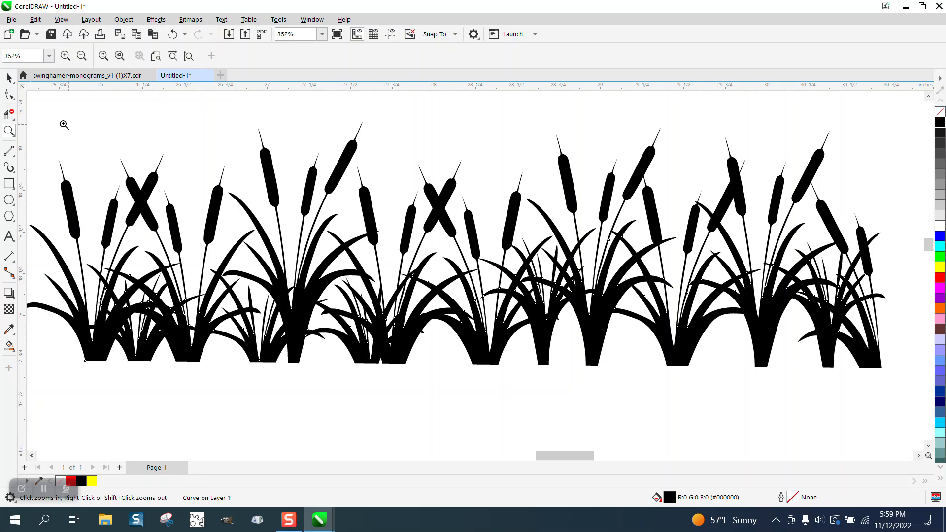
click(452, 242)
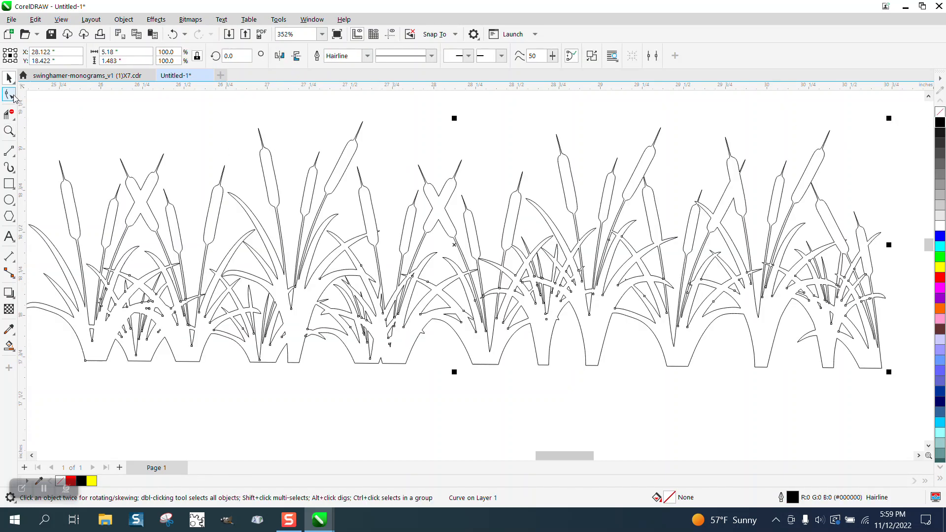
Step: Delete stray nodes at crossing heads and leaves, reducing the outline from 1439 to 1432 nodes
click(9, 95)
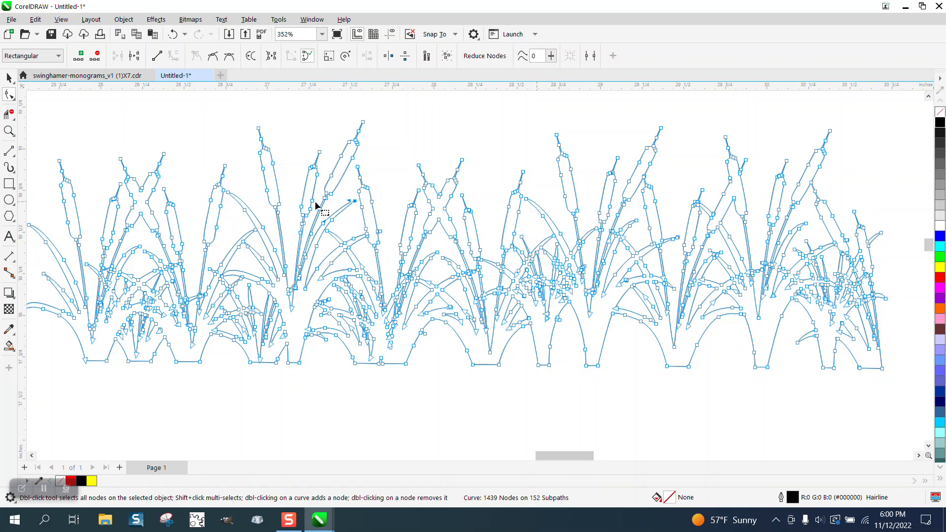
mouse_move(101, 213)
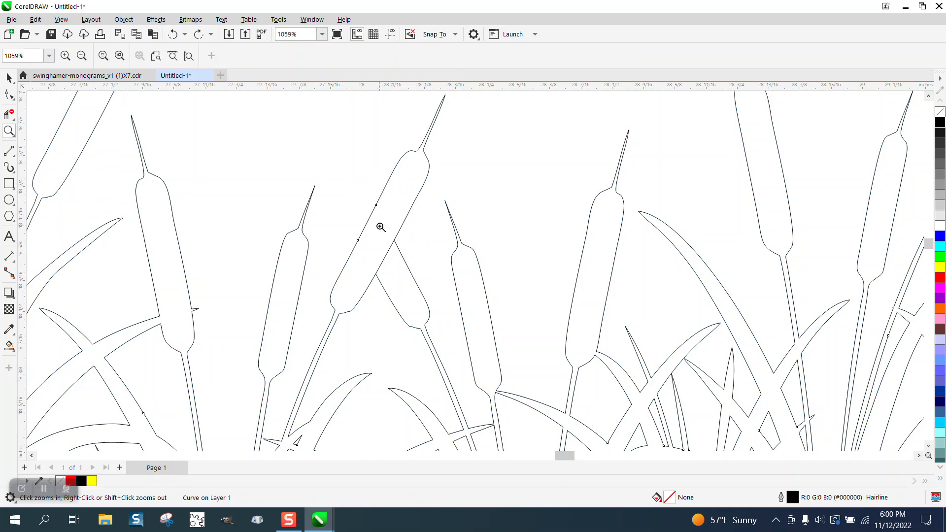
click(380, 227)
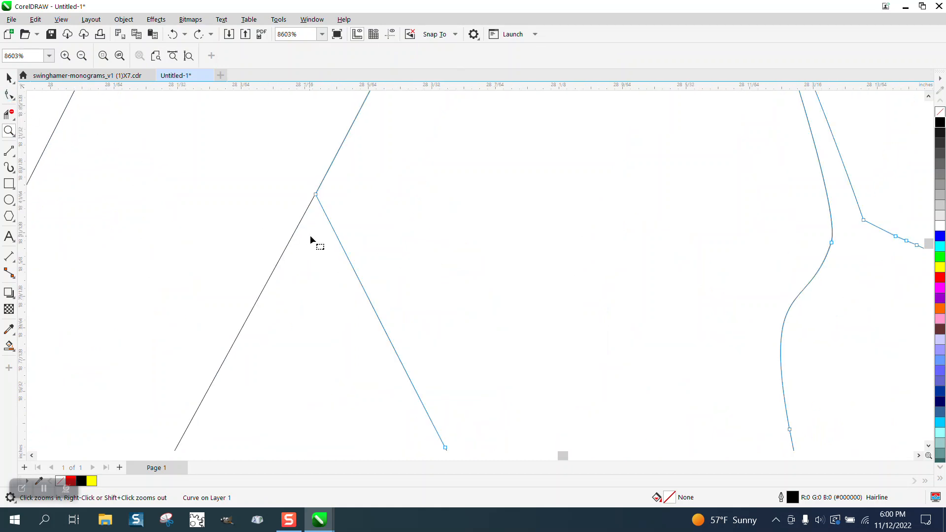
click(9, 96)
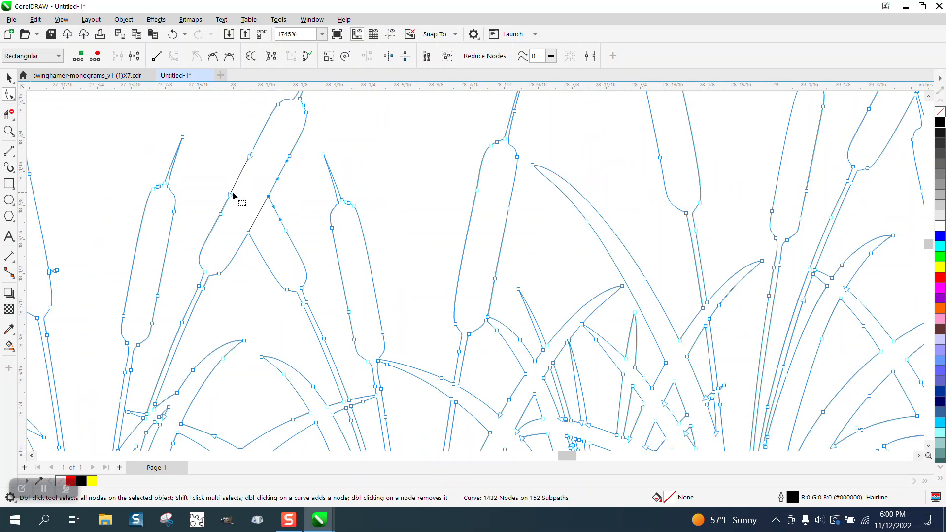
scroll(down, 3)
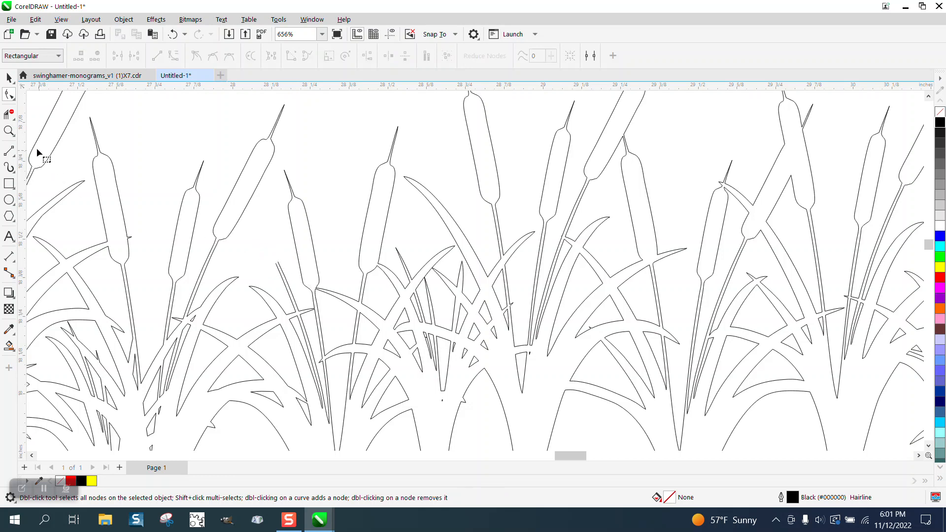
click(9, 131)
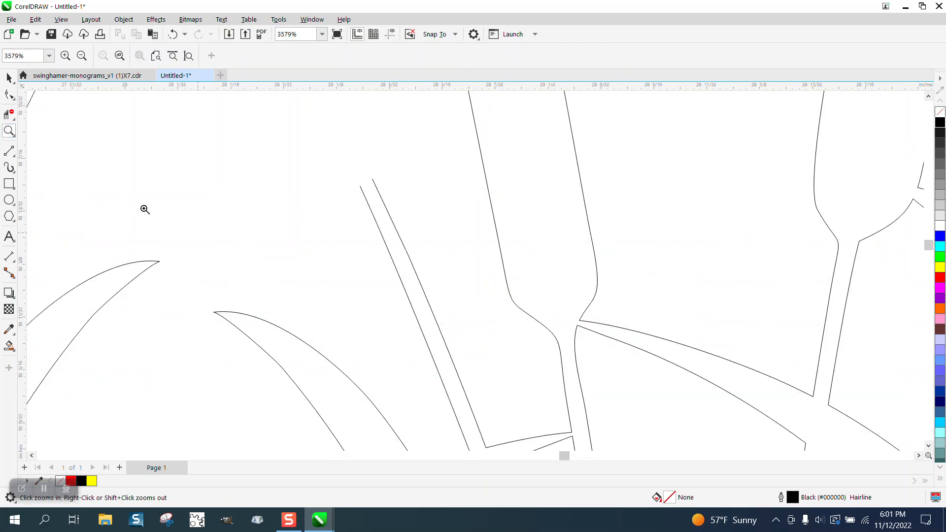